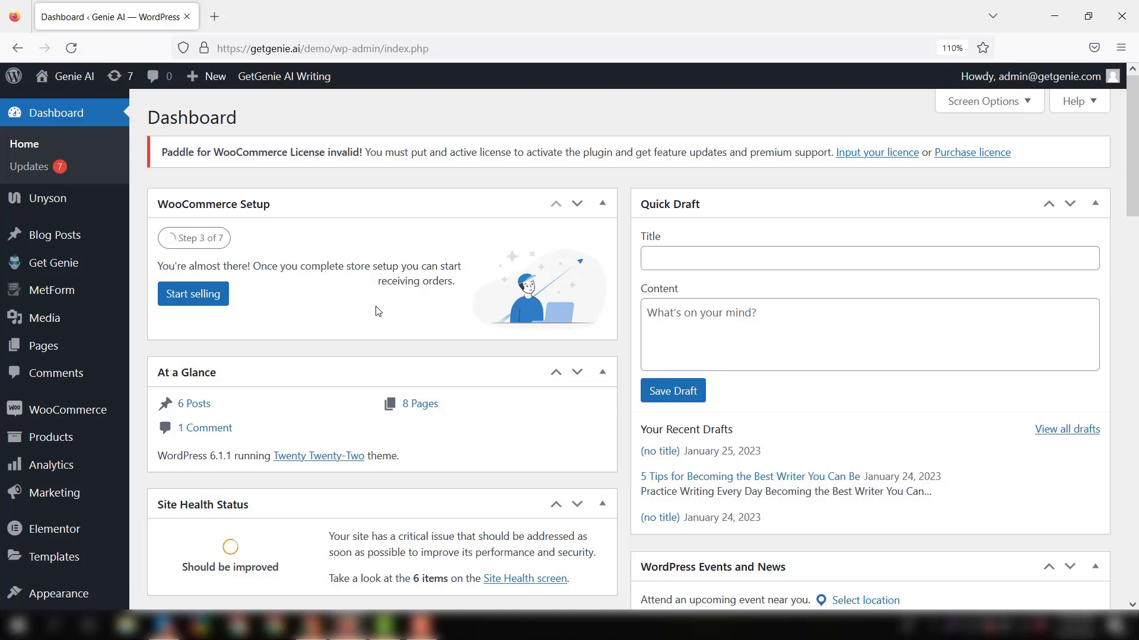
mouse_move(406, 300)
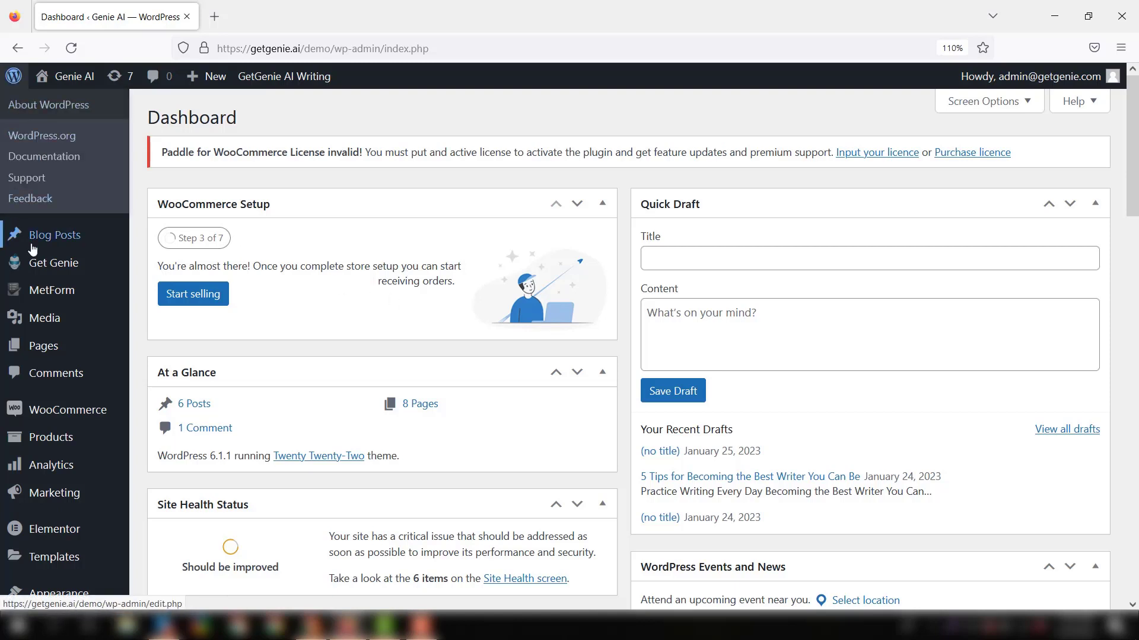
mouse_move(53, 263)
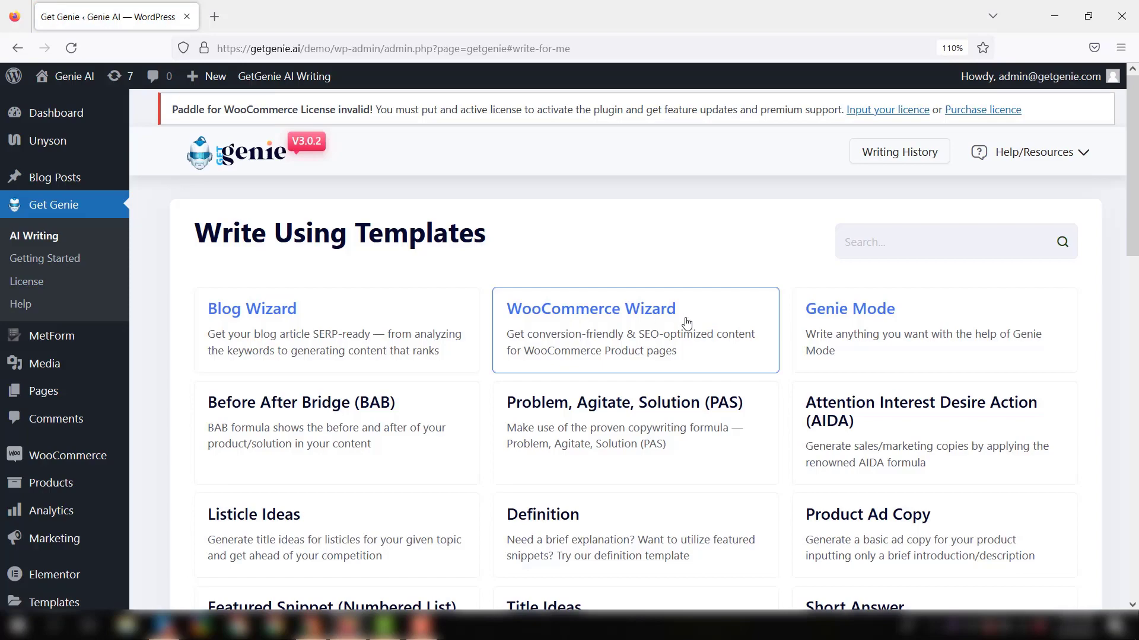
Step: Scroll the template catalogue to reveal Title Ideas, Related Topics and Paragraph Compression cards
scroll("down", 3)
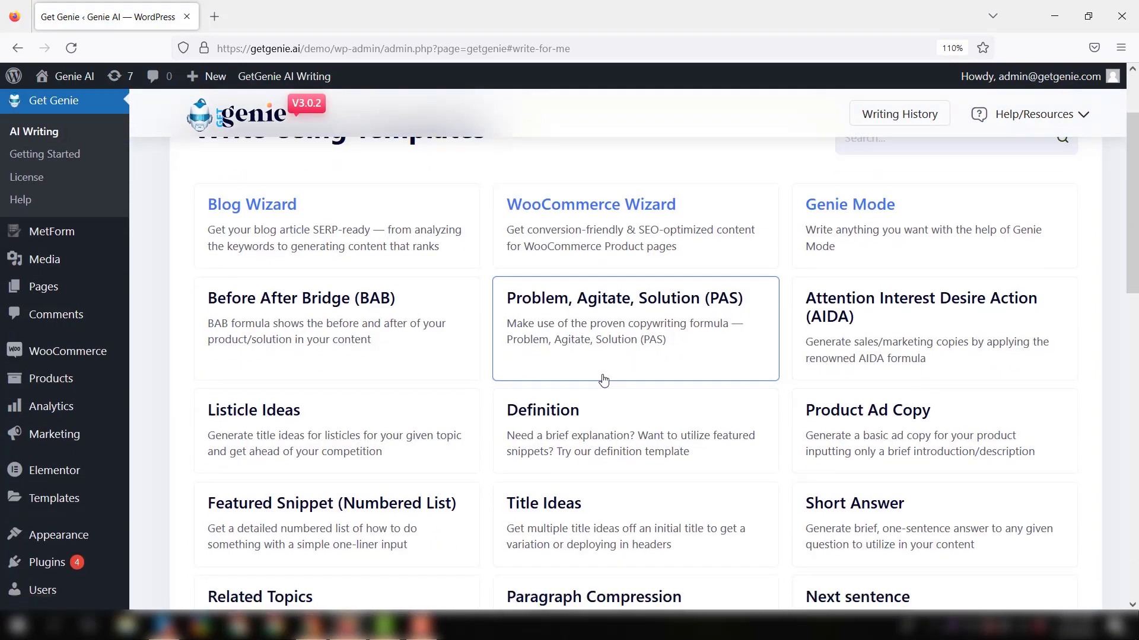
scroll("down", 3)
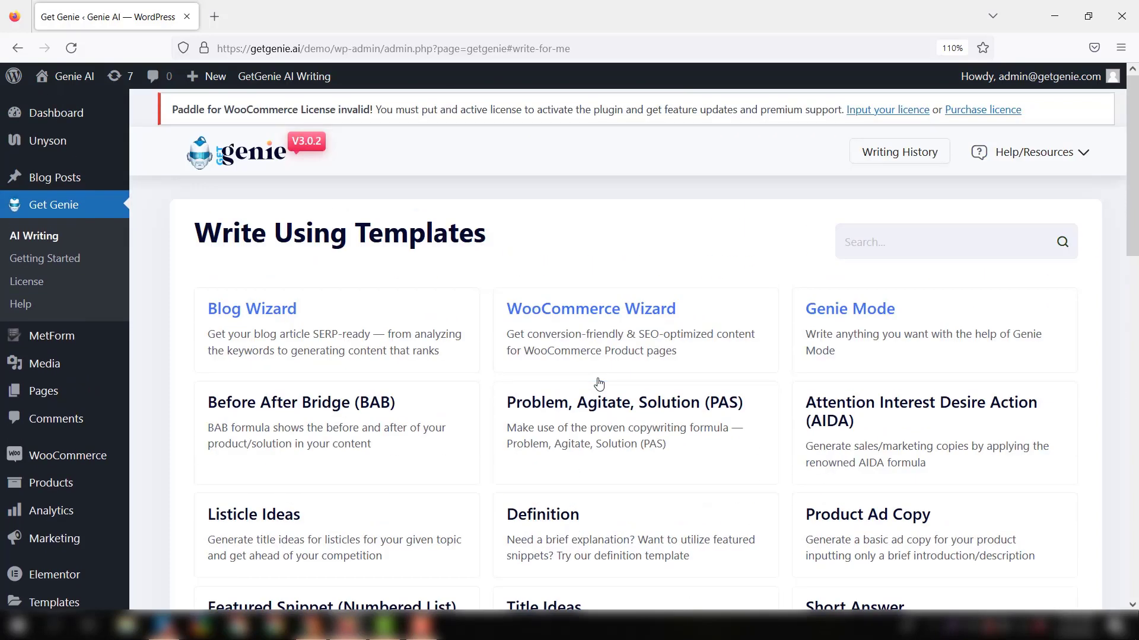
mouse_move(571, 384)
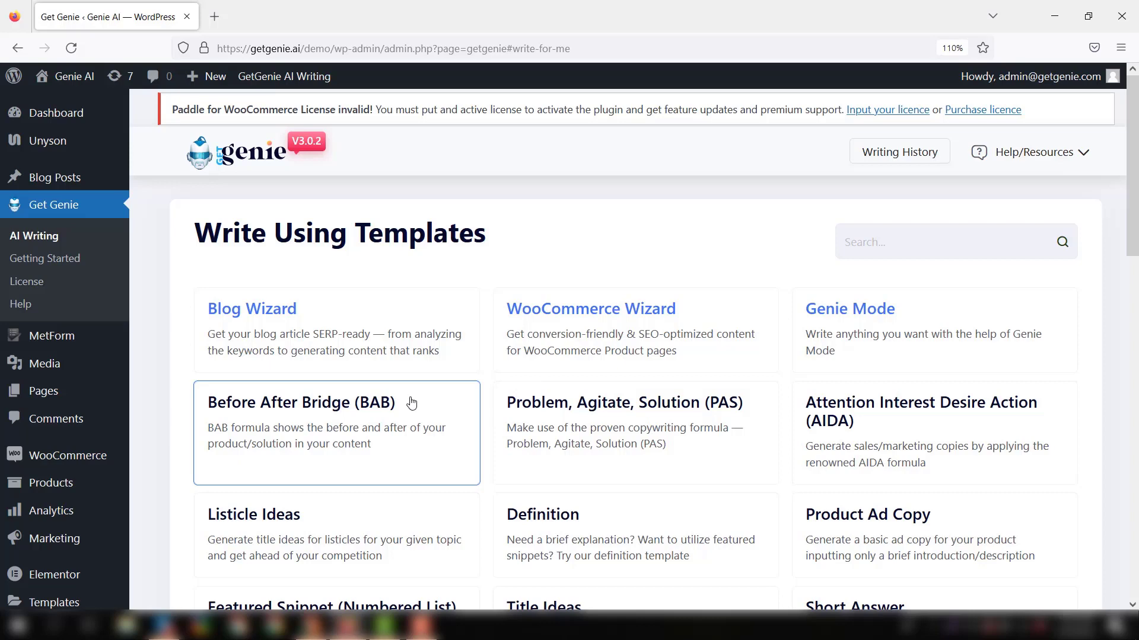
mouse_move(413, 405)
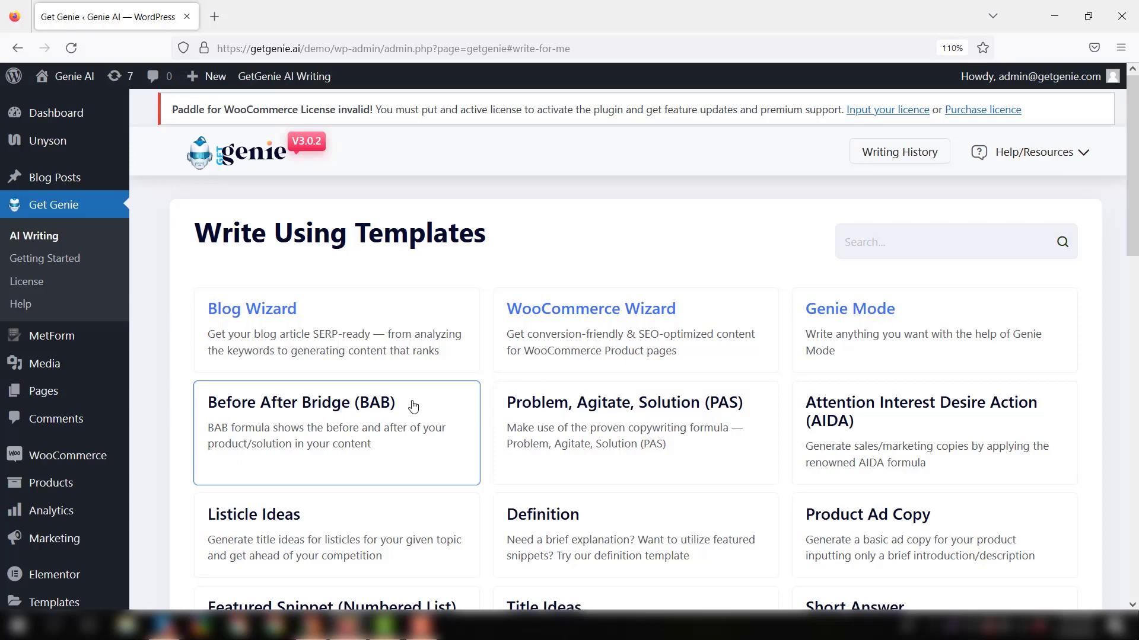
mouse_move(512, 413)
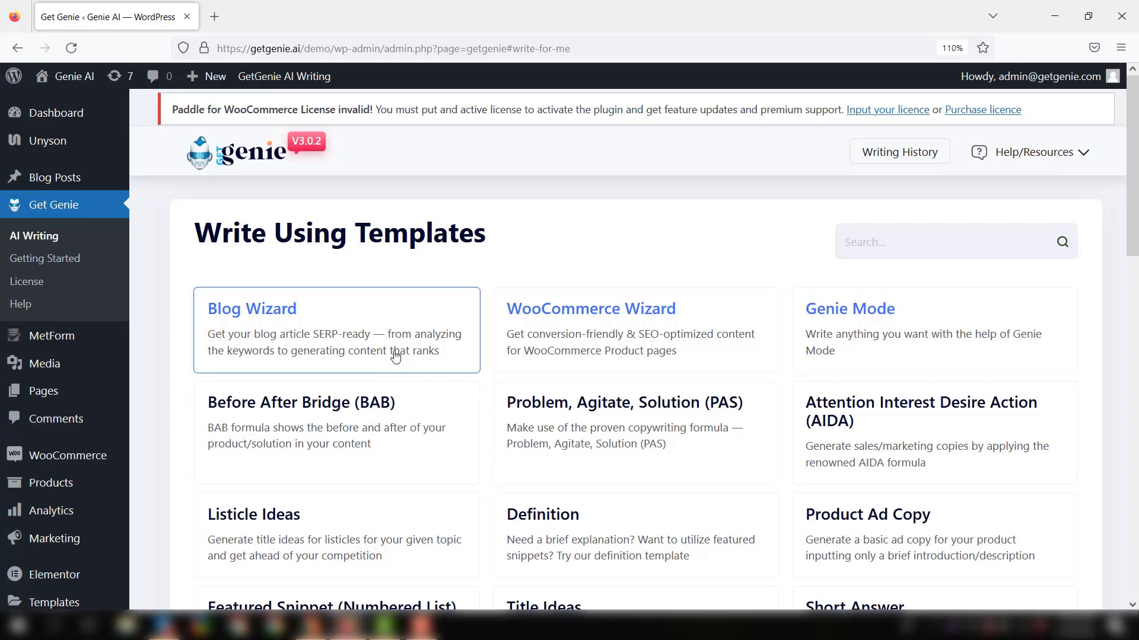
Step: Launch the Blog Wizard template, opening a new post at its Title step
left_click(251, 309)
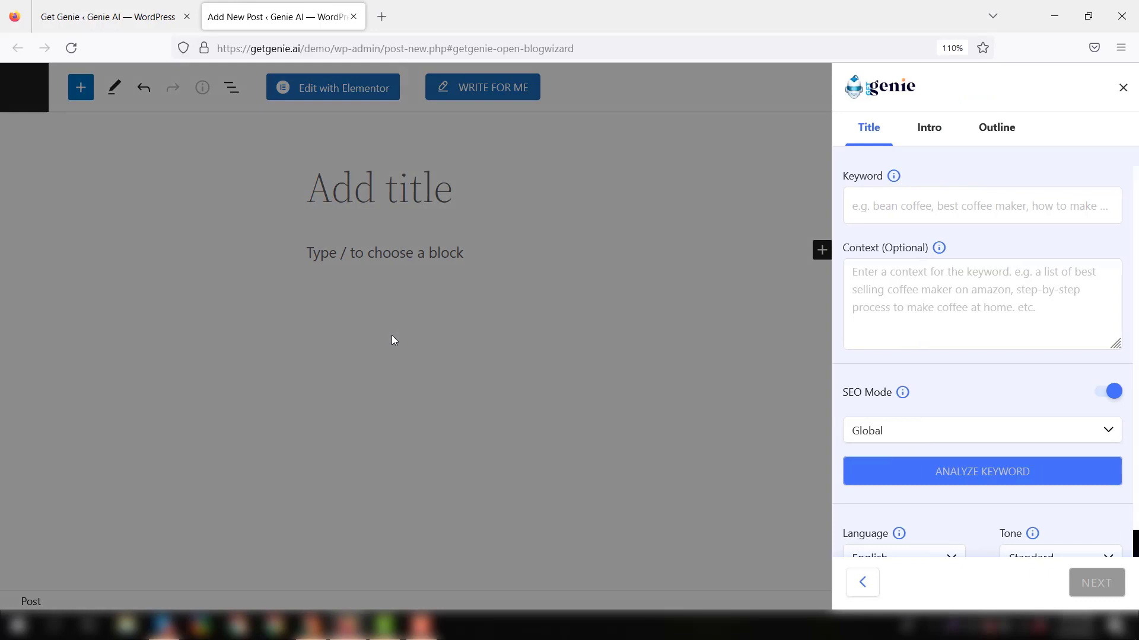
mouse_move(431, 343)
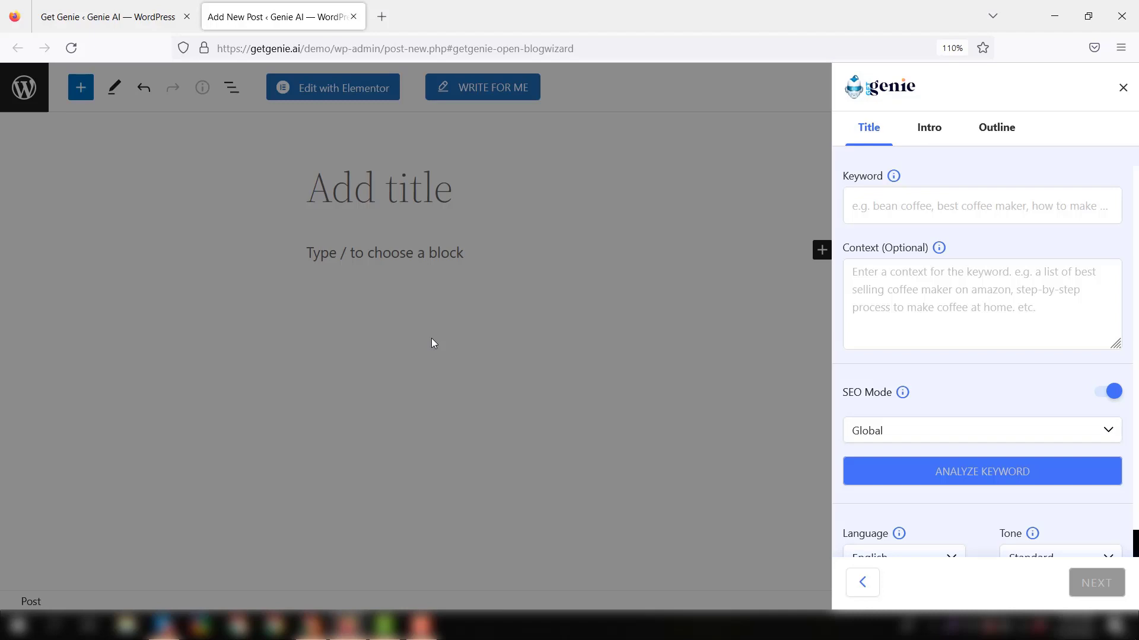
mouse_move(429, 338)
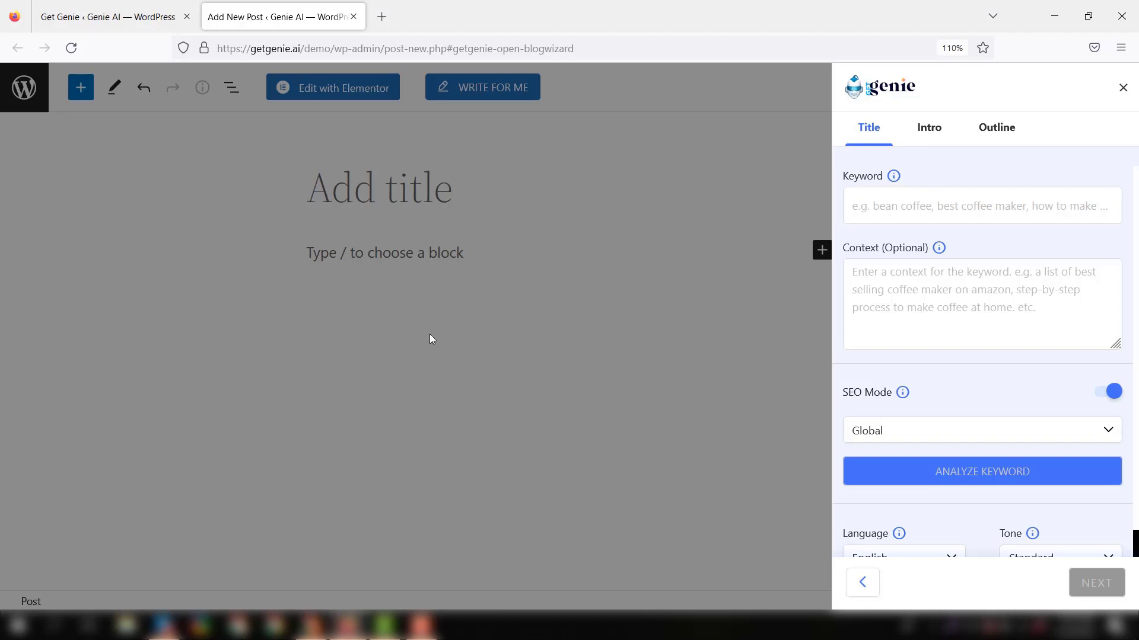
mouse_move(429, 343)
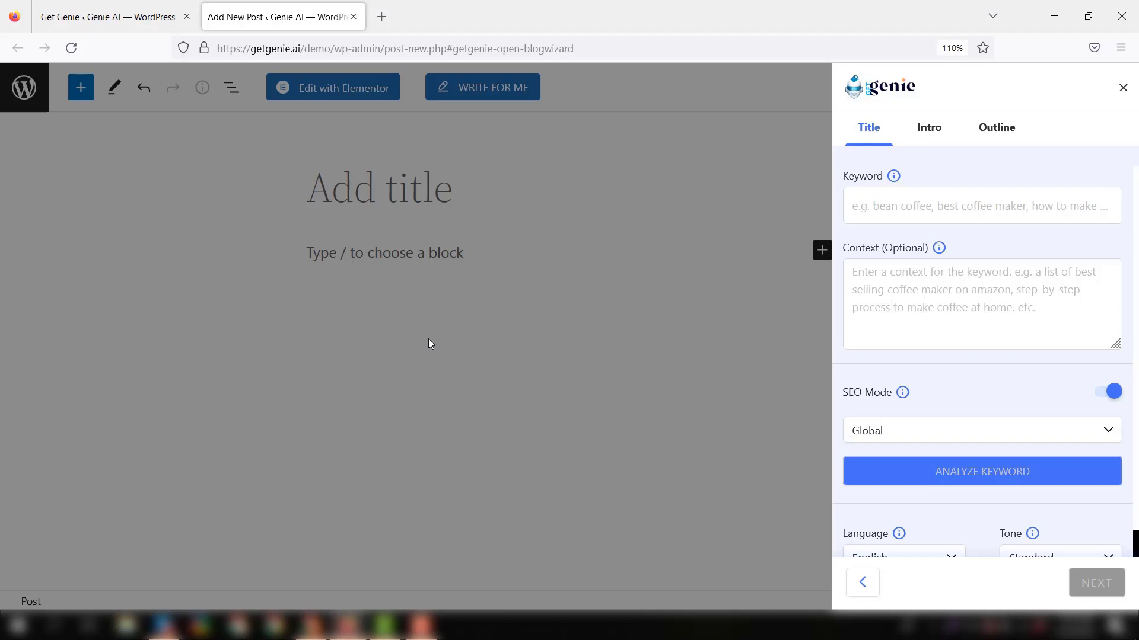
mouse_move(576, 310)
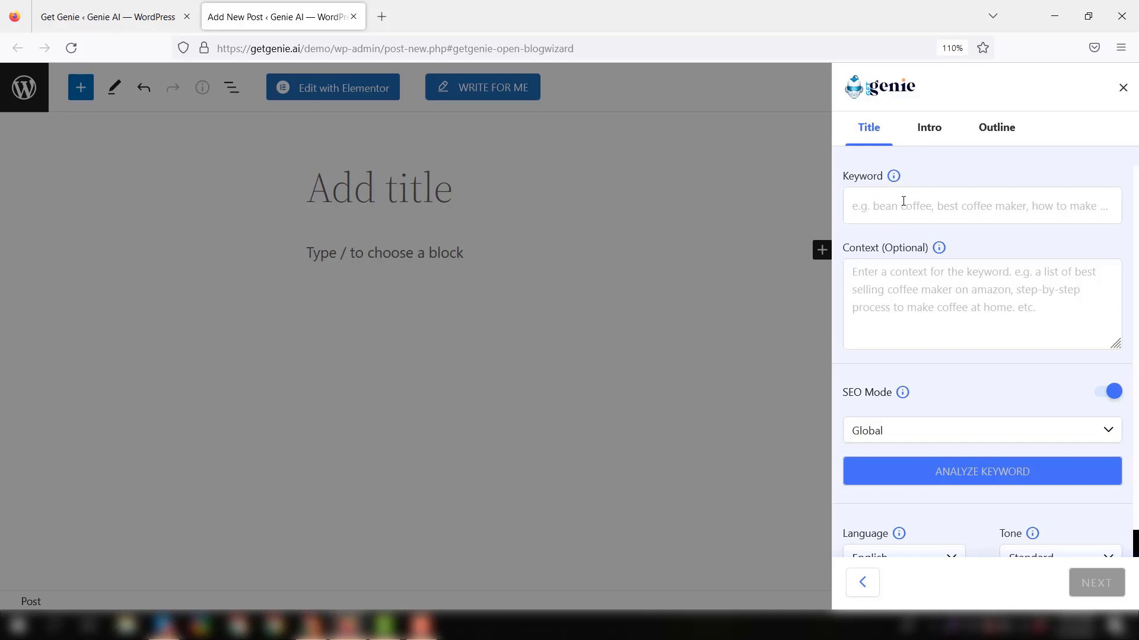
Step: Enter 'Photo Editing' as the target keyword
left_click(982, 205)
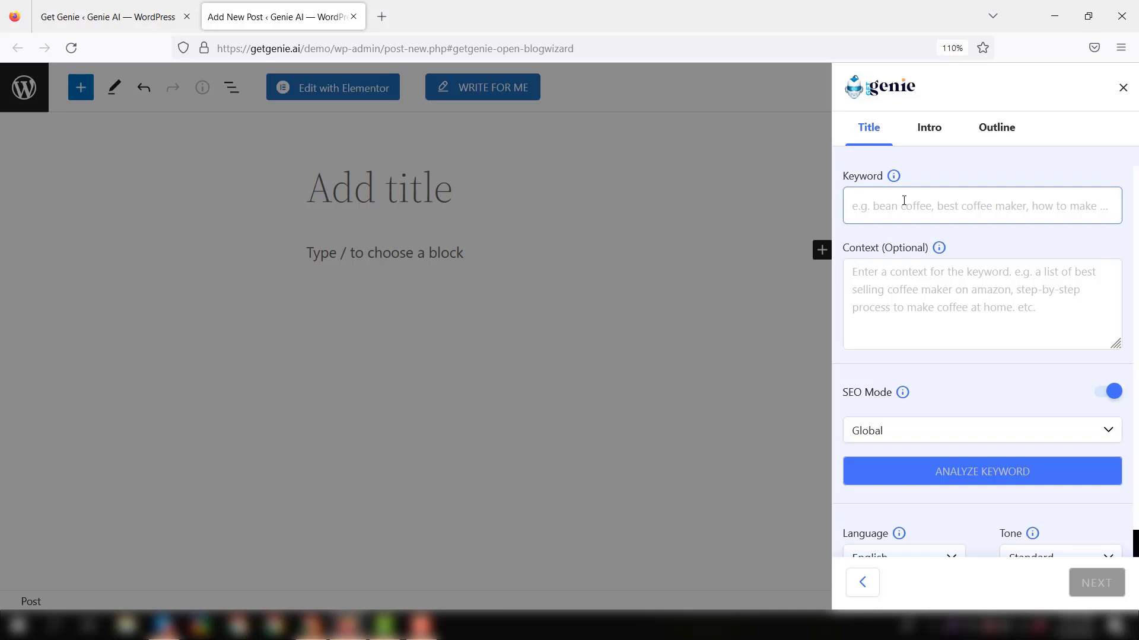
type("P")
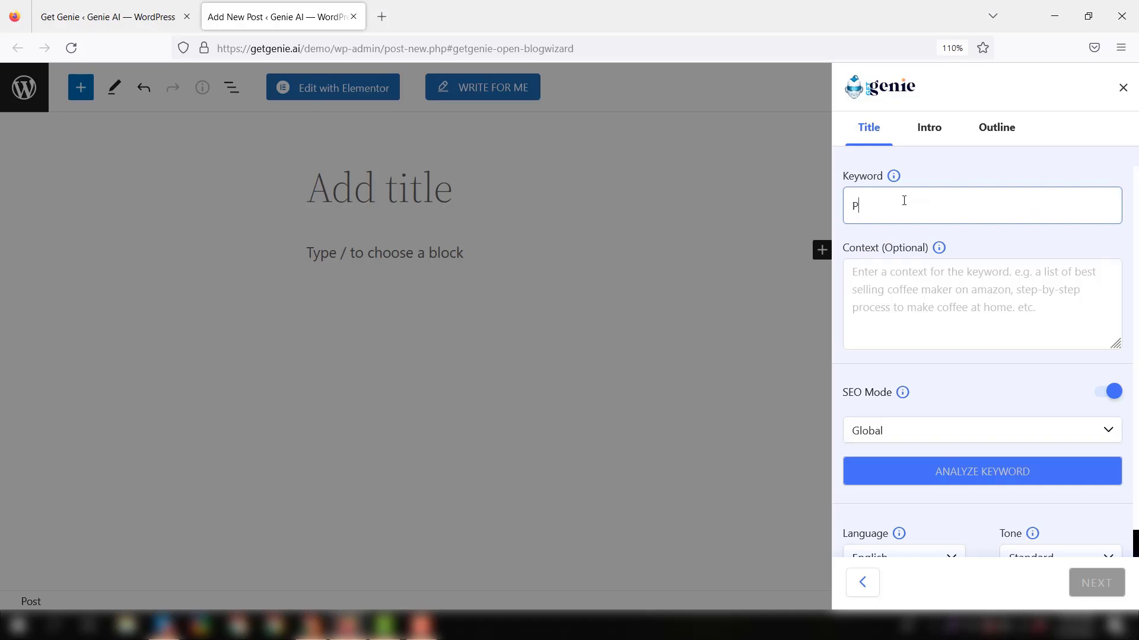
type("hoto Editing")
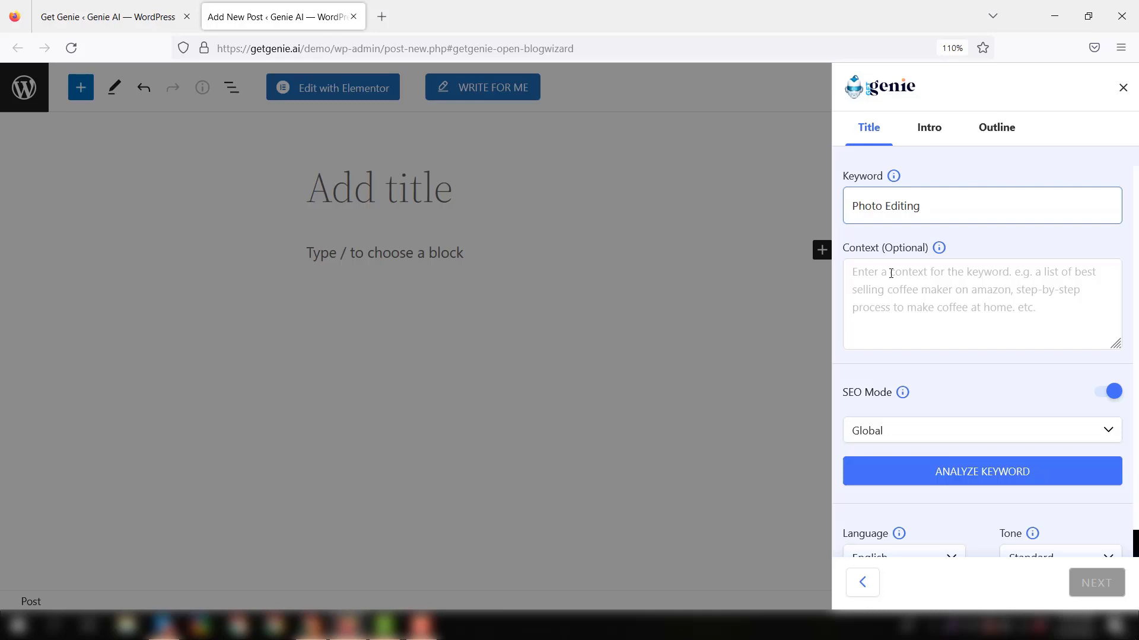
left_click(944, 206)
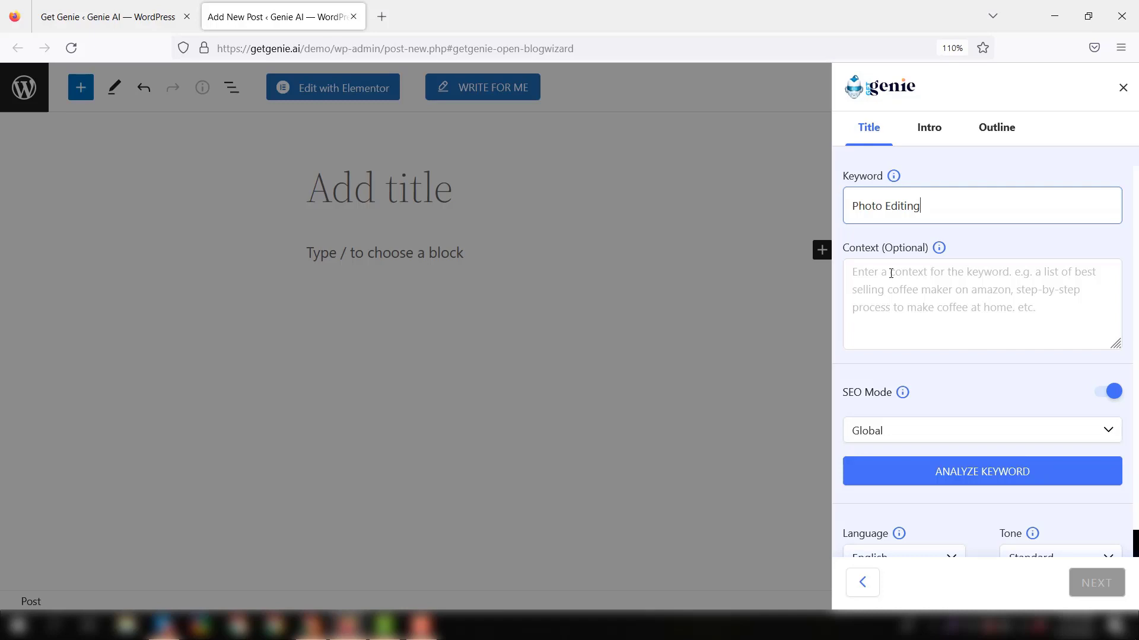
type("v")
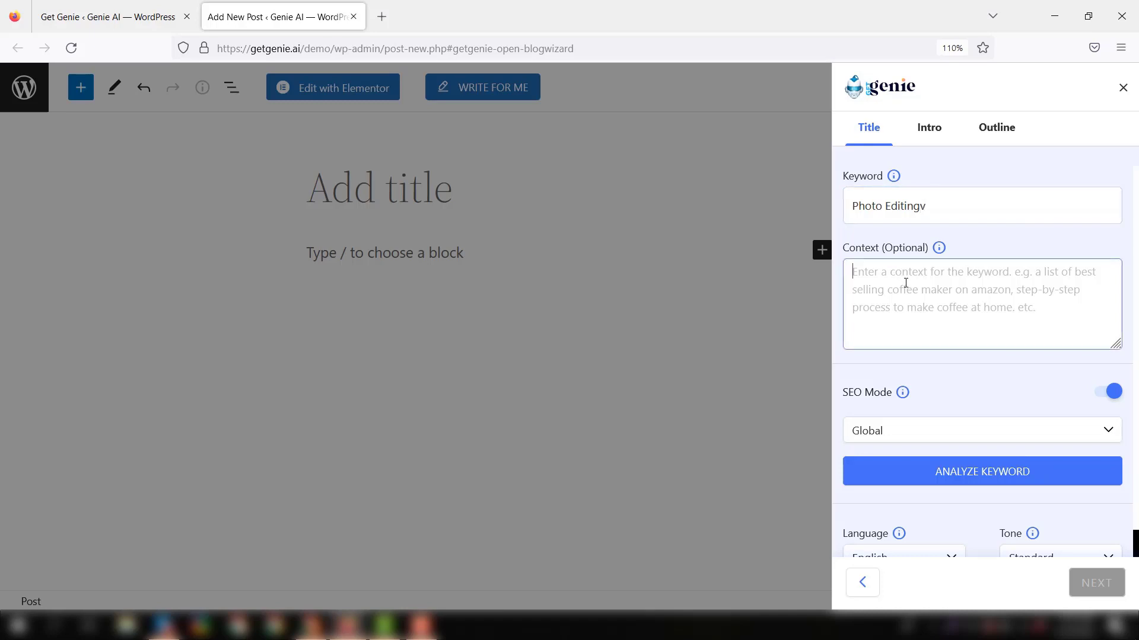
Step: Enter 'Impact of photo editing' as the optional context
left_click(944, 205)
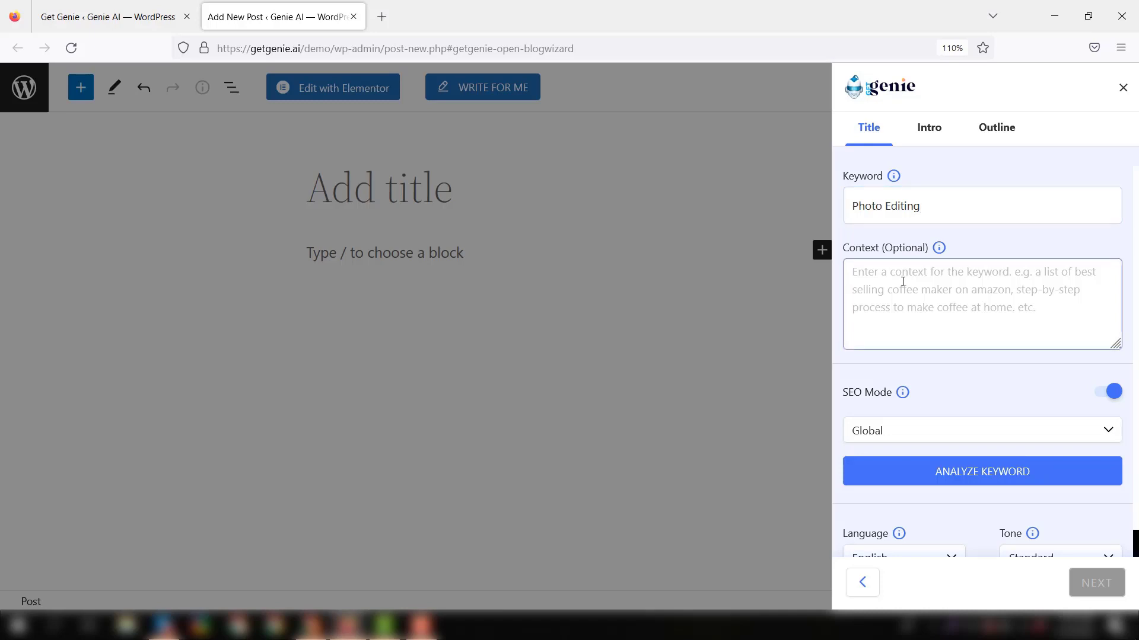
type("Impact of photo editing")
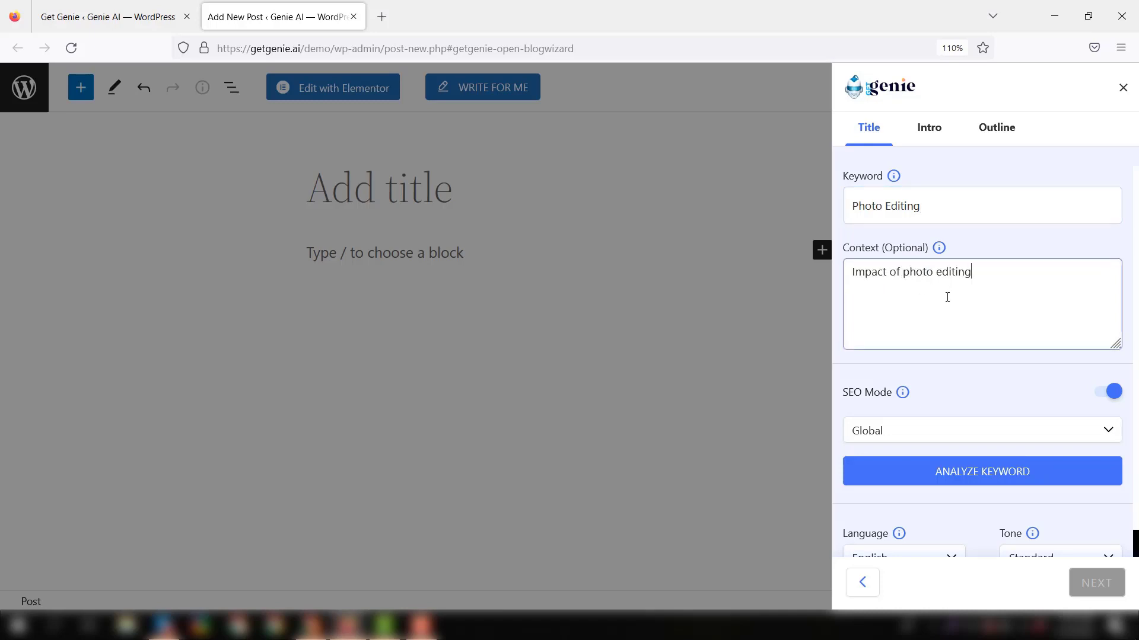
scroll("down", 3)
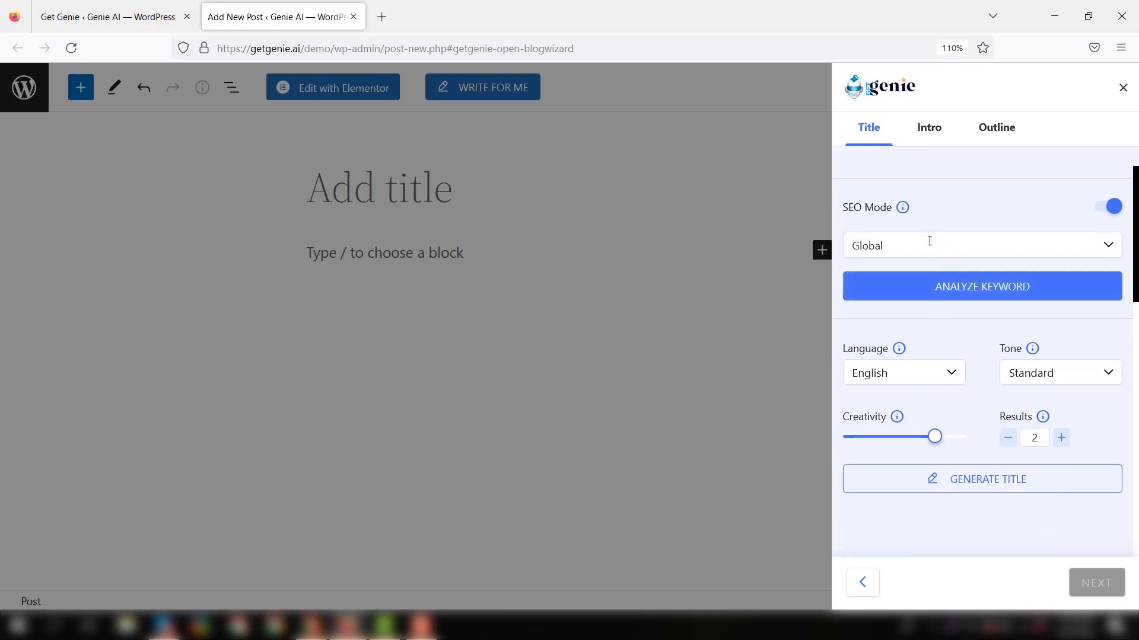
type("Impact of photo editing")
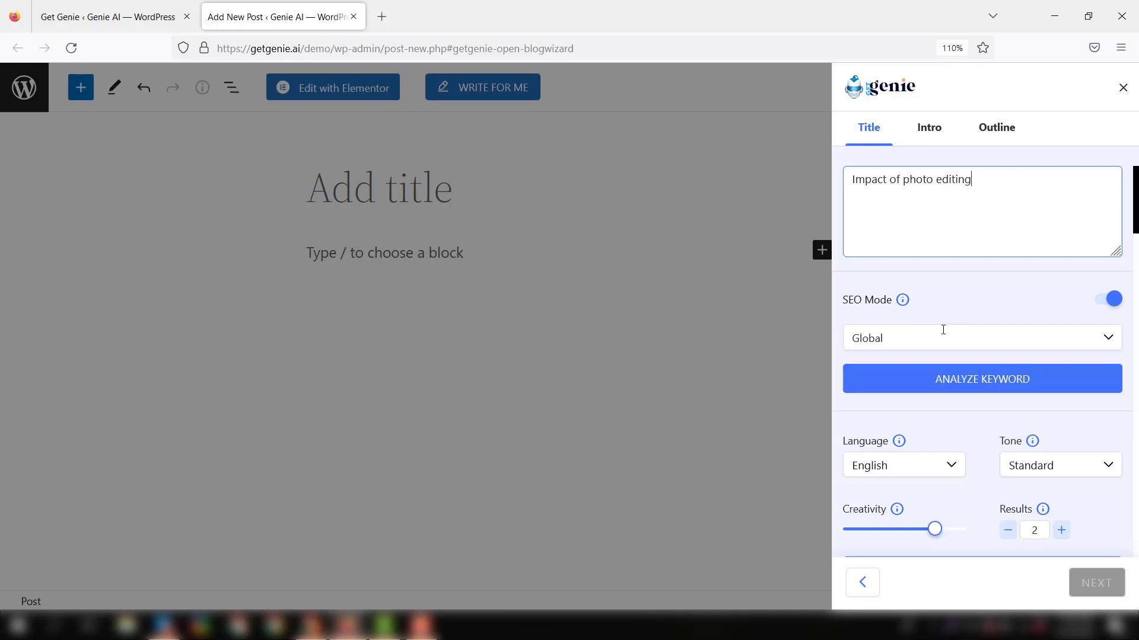
left_click(981, 338)
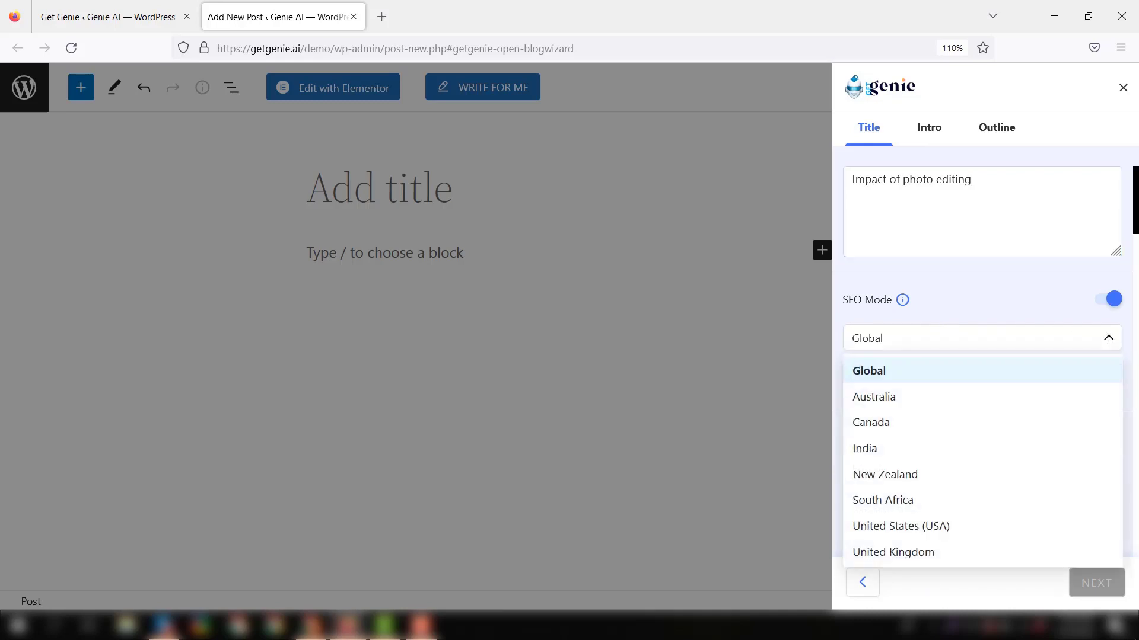
left_click(869, 370)
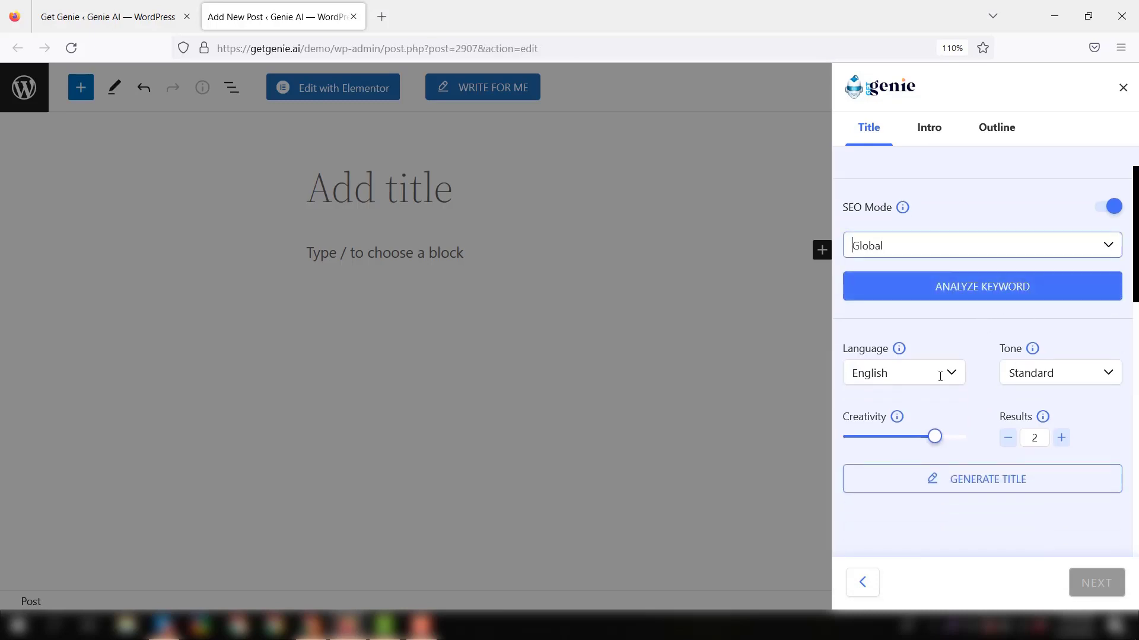
mouse_move(997, 435)
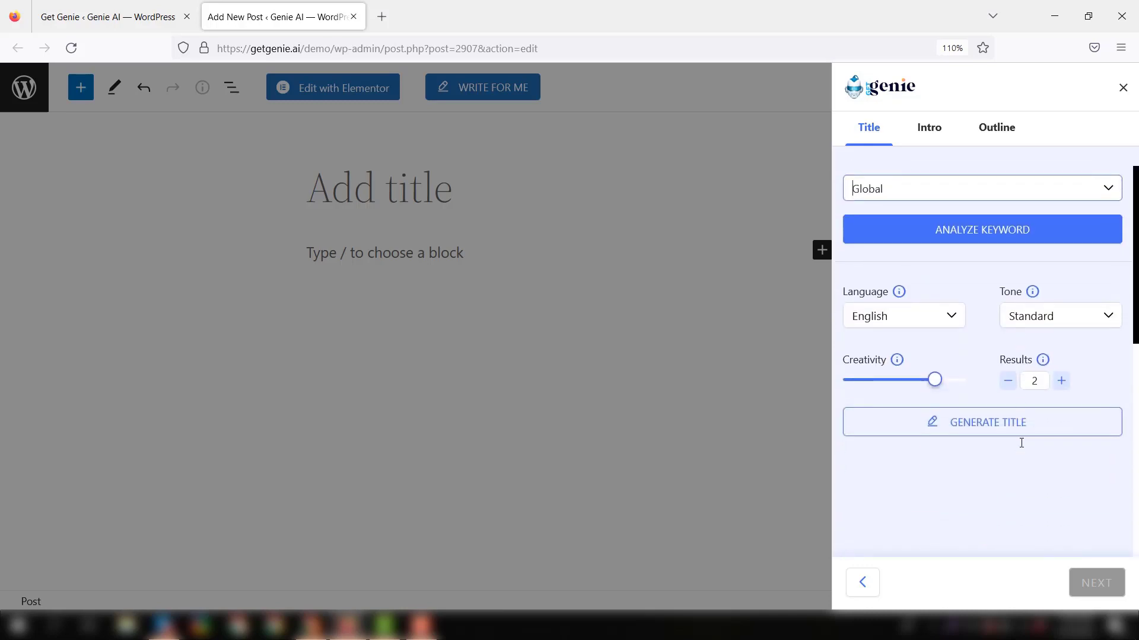
mouse_move(1024, 447)
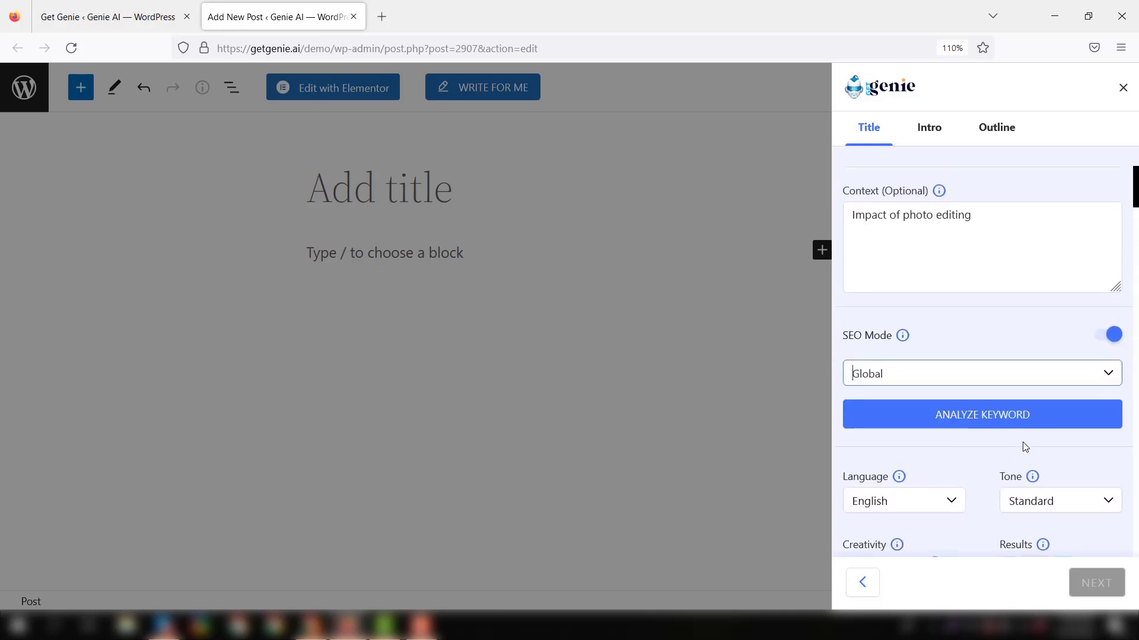
mouse_move(1012, 448)
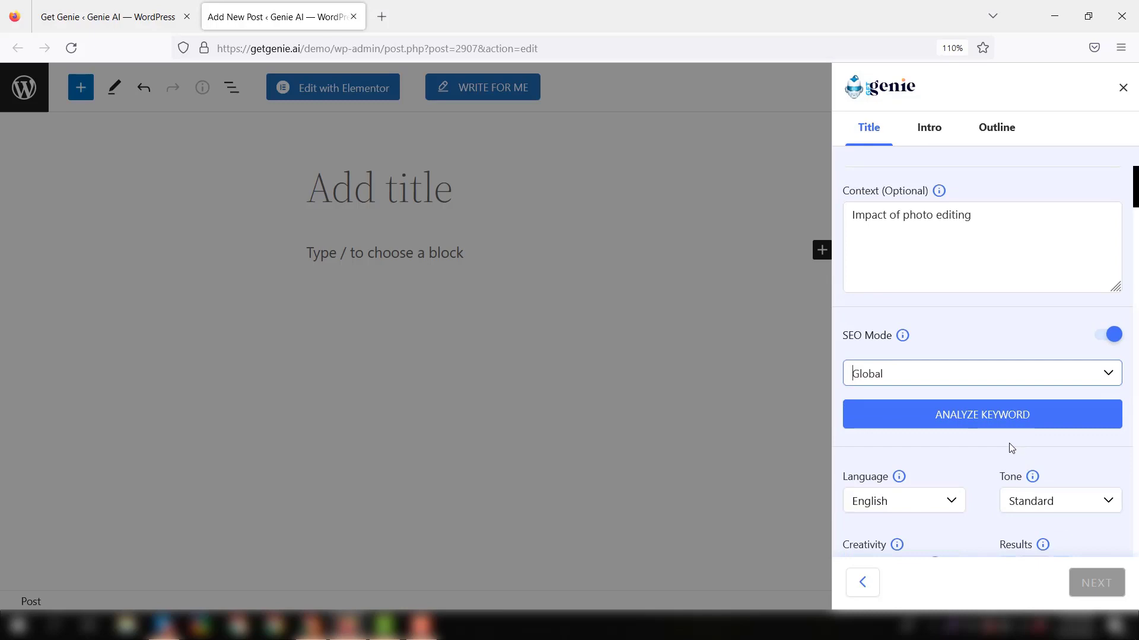
Step: Analyse the keyword (1220k volume, low competition, $0.040 CPC) and move to the Competitor view
left_click(981, 415)
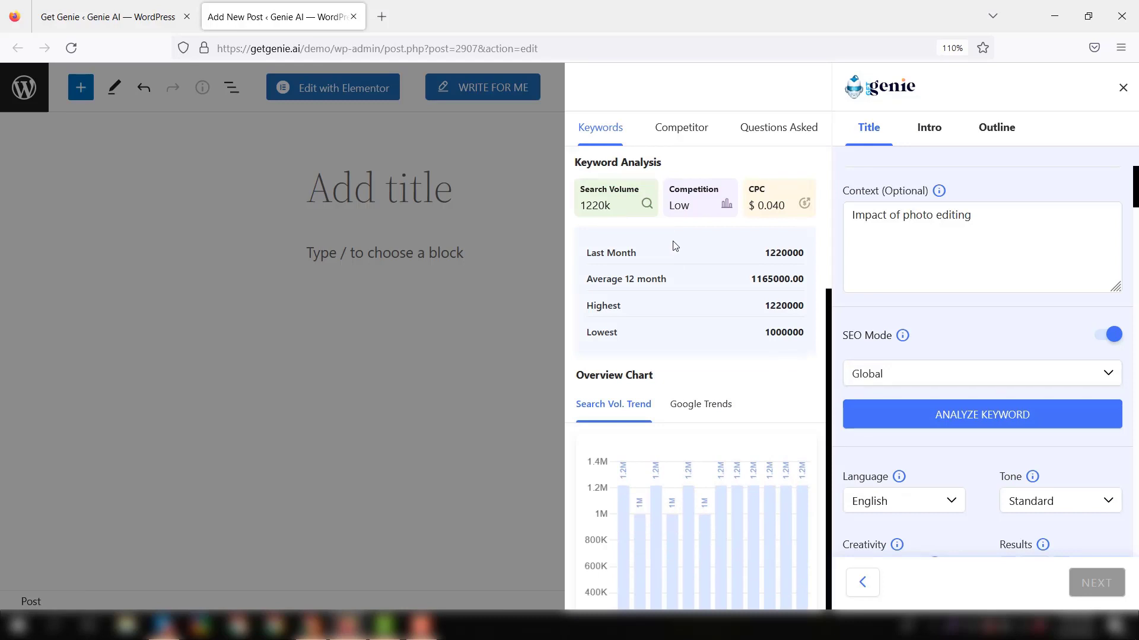
mouse_move(686, 291)
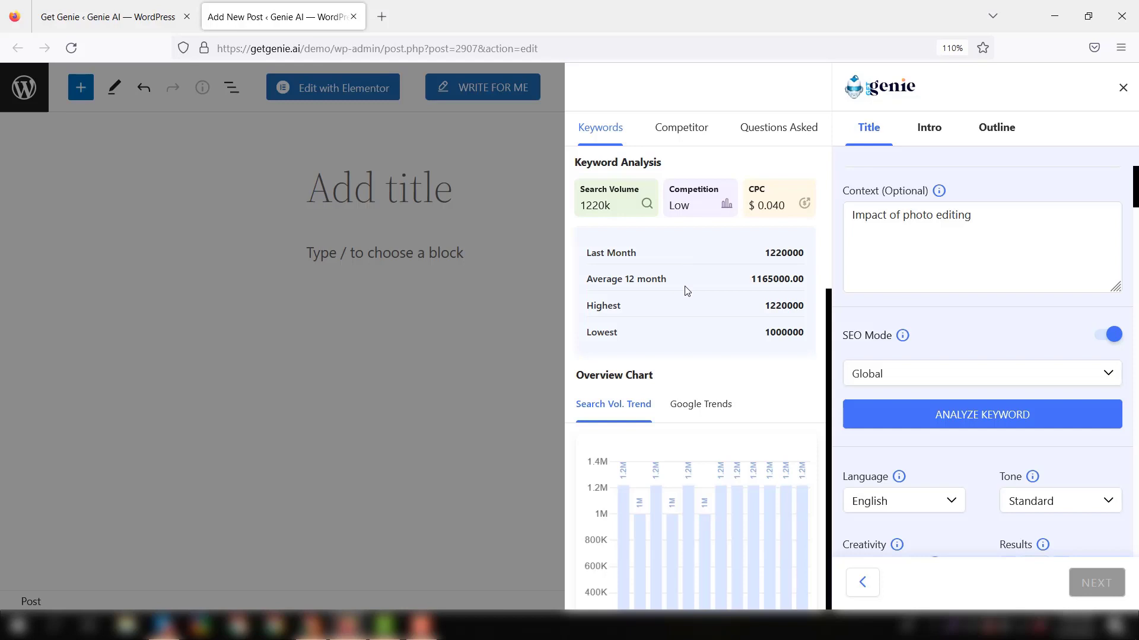
mouse_move(688, 303)
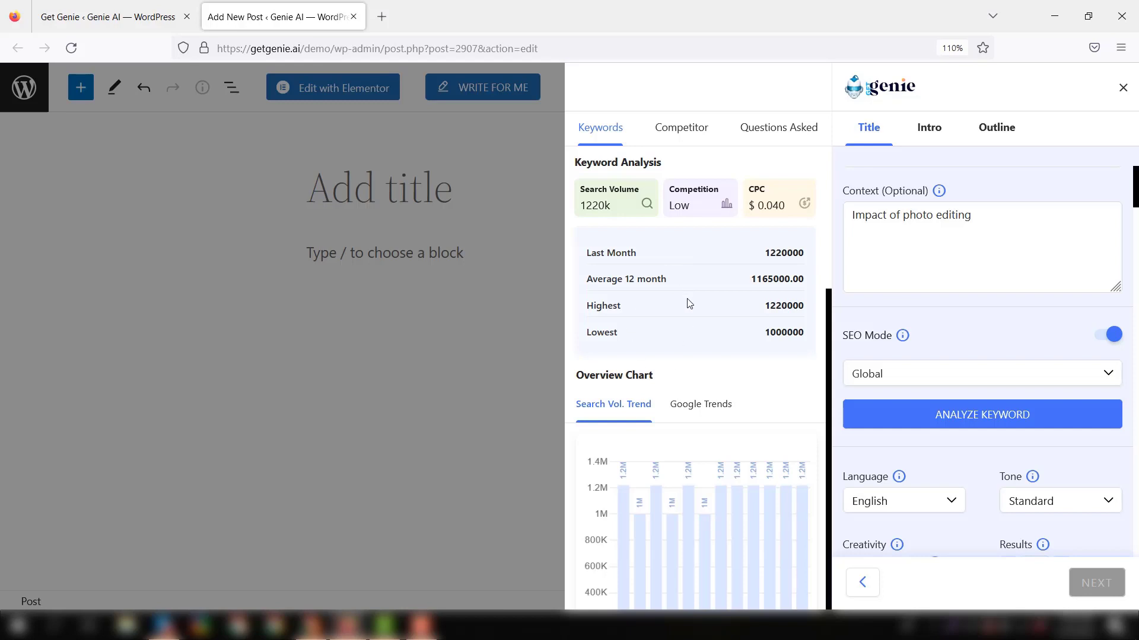
scroll("down", 3)
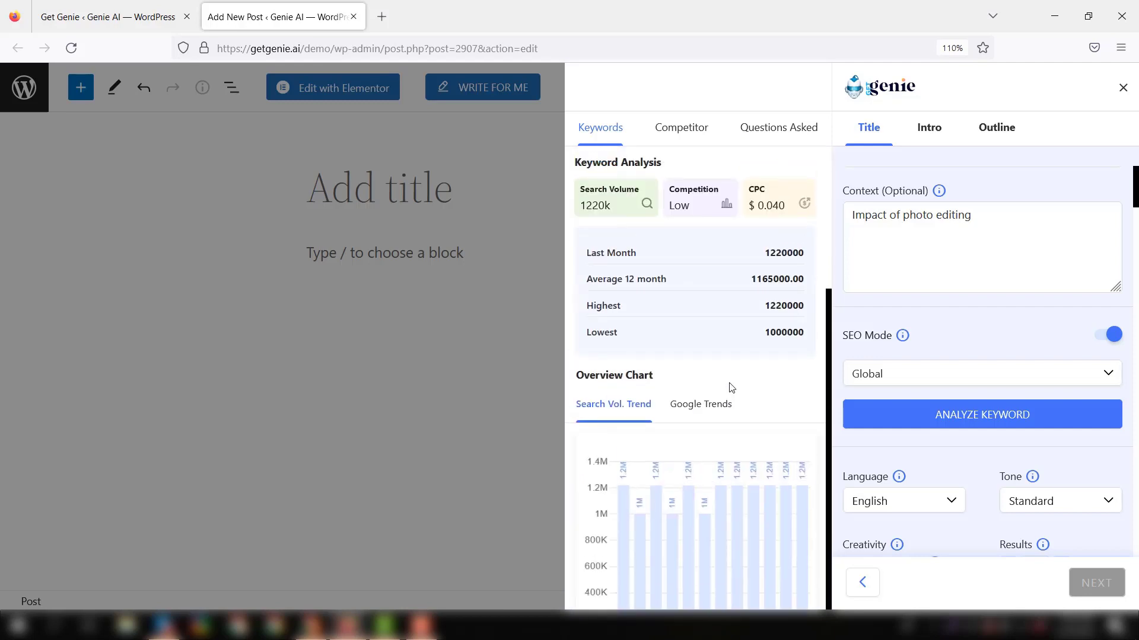
mouse_move(686, 138)
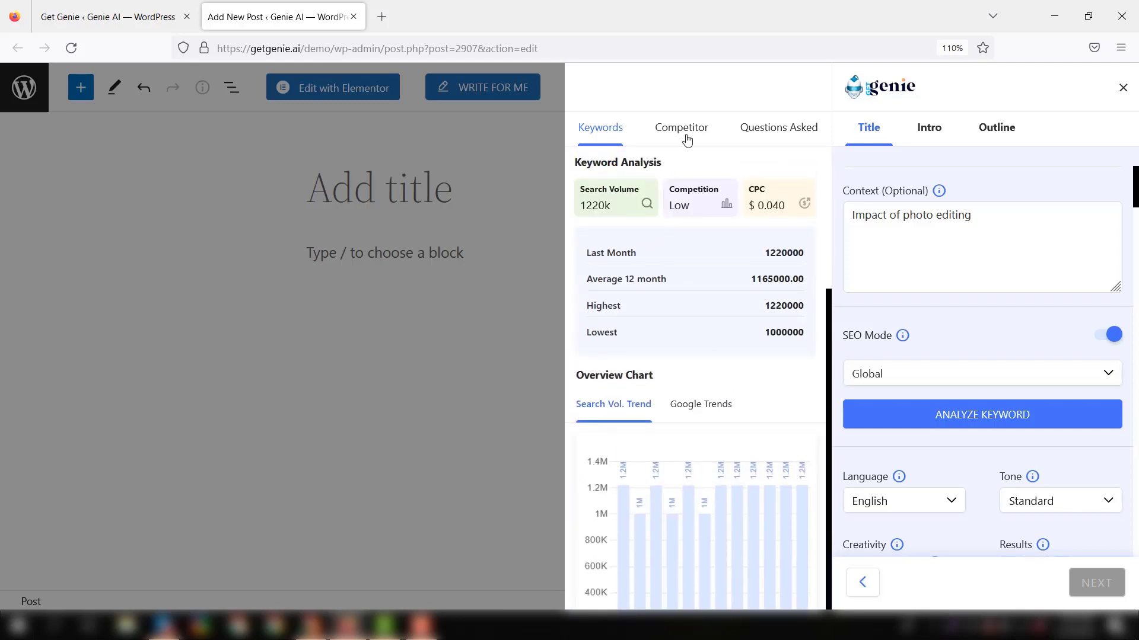
left_click(681, 126)
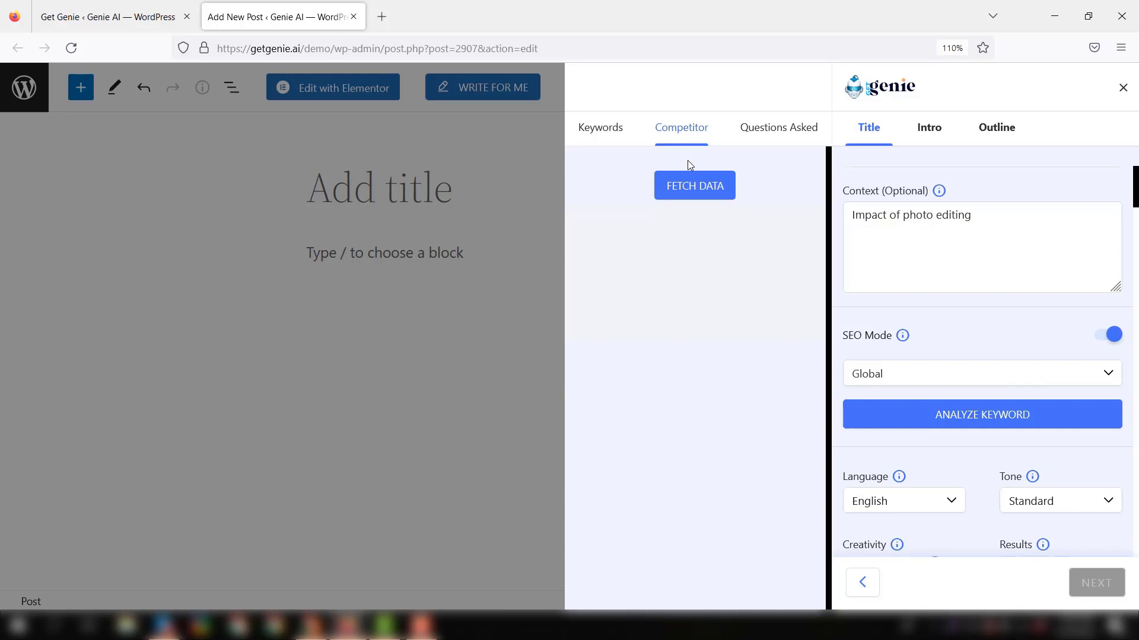
Step: Fetch competitor data, listing ranked pages like Pixlr, BeFunky and Fotor with word and heading counts
left_click(692, 185)
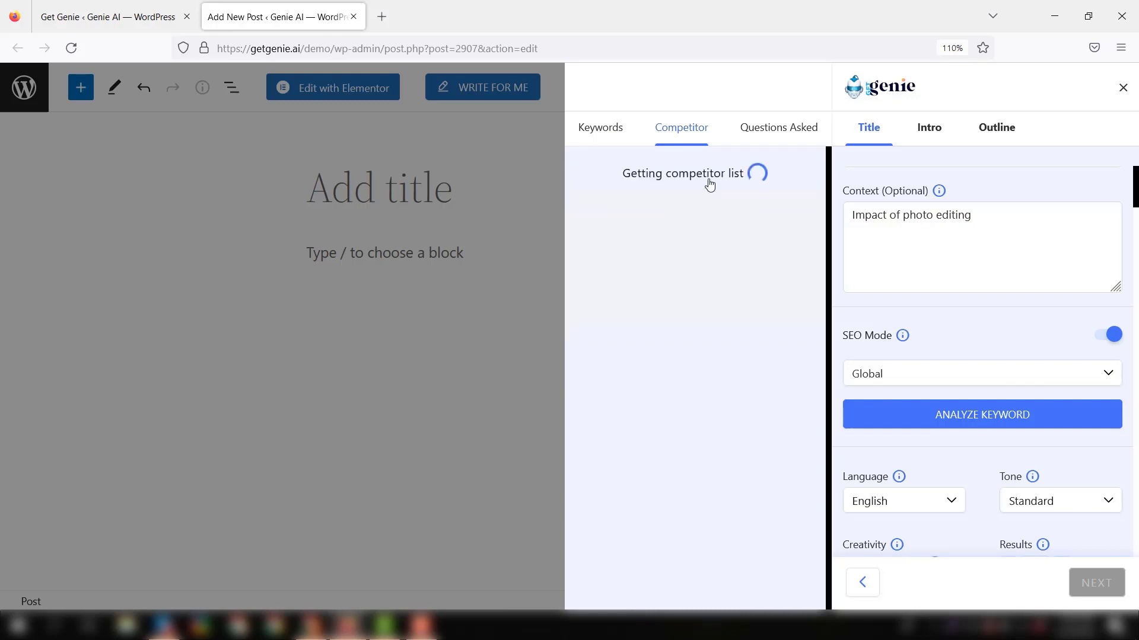
mouse_move(740, 280)
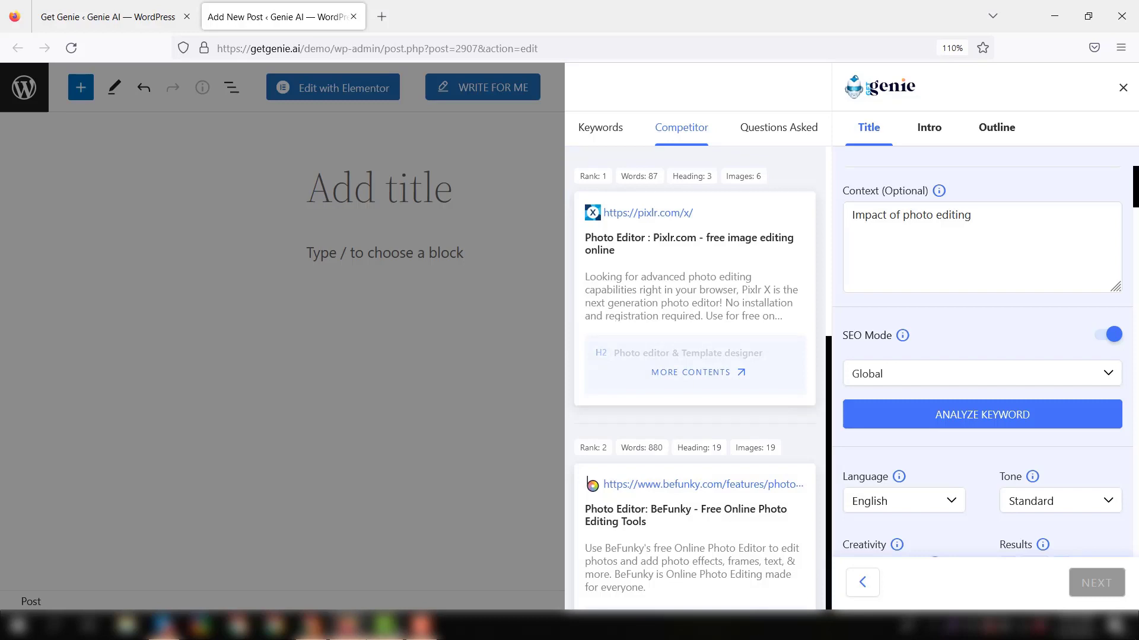
mouse_move(705, 264)
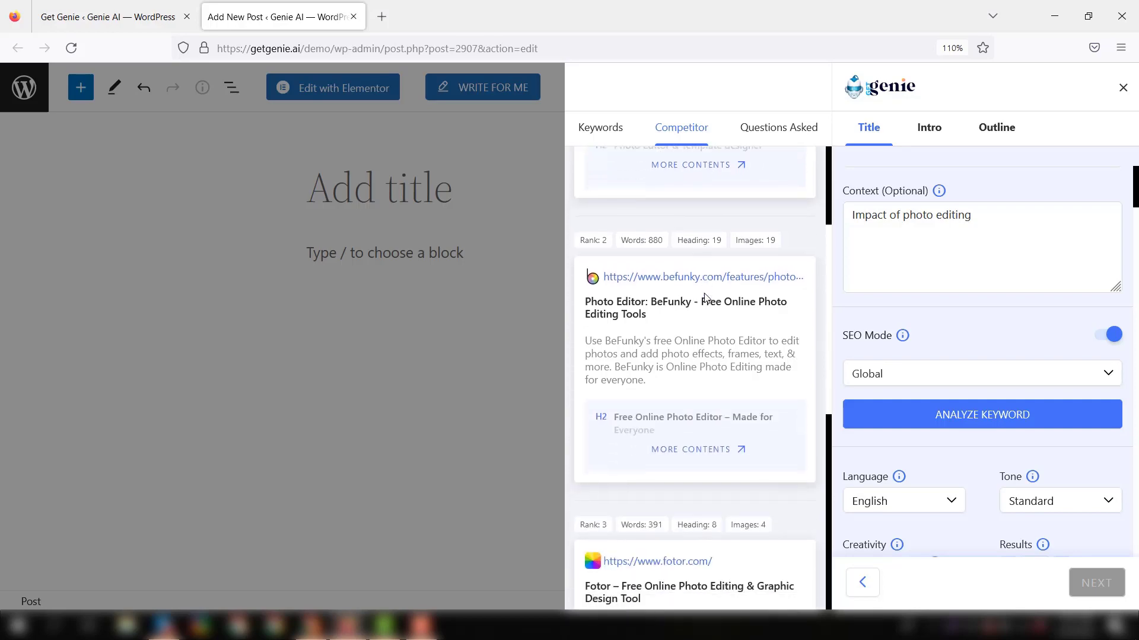
scroll("down", 3)
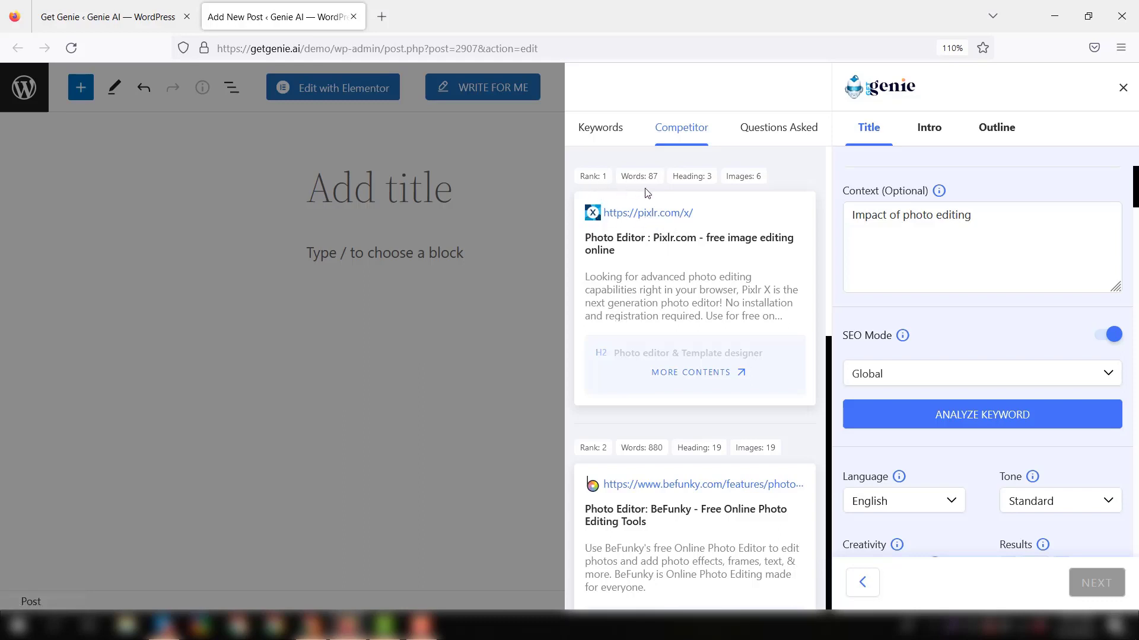
mouse_move(696, 267)
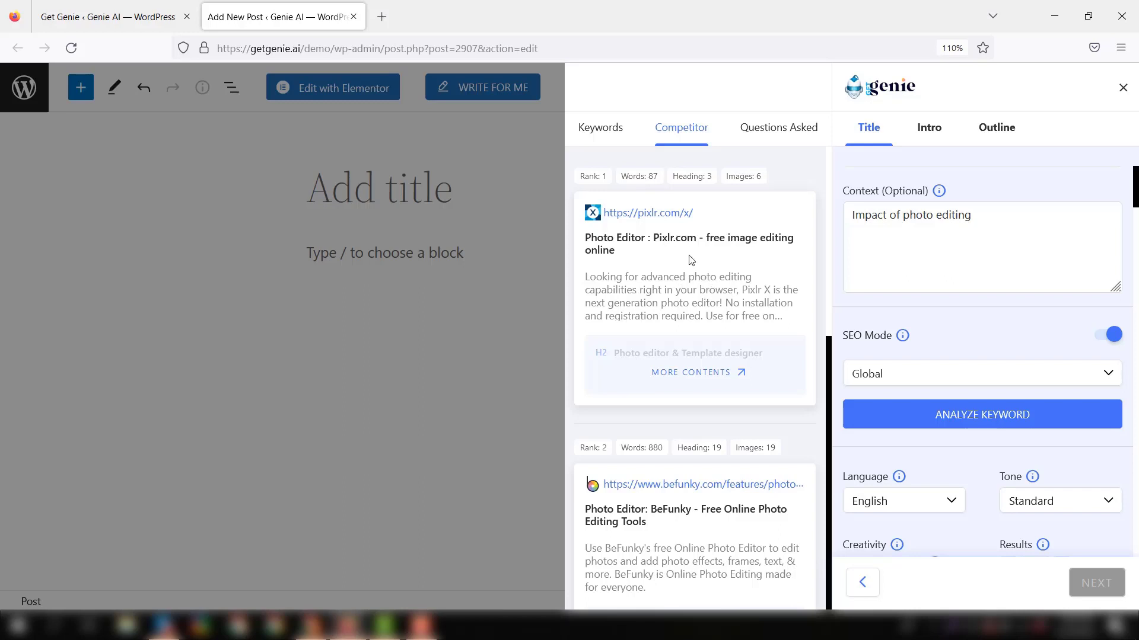
mouse_move(757, 191)
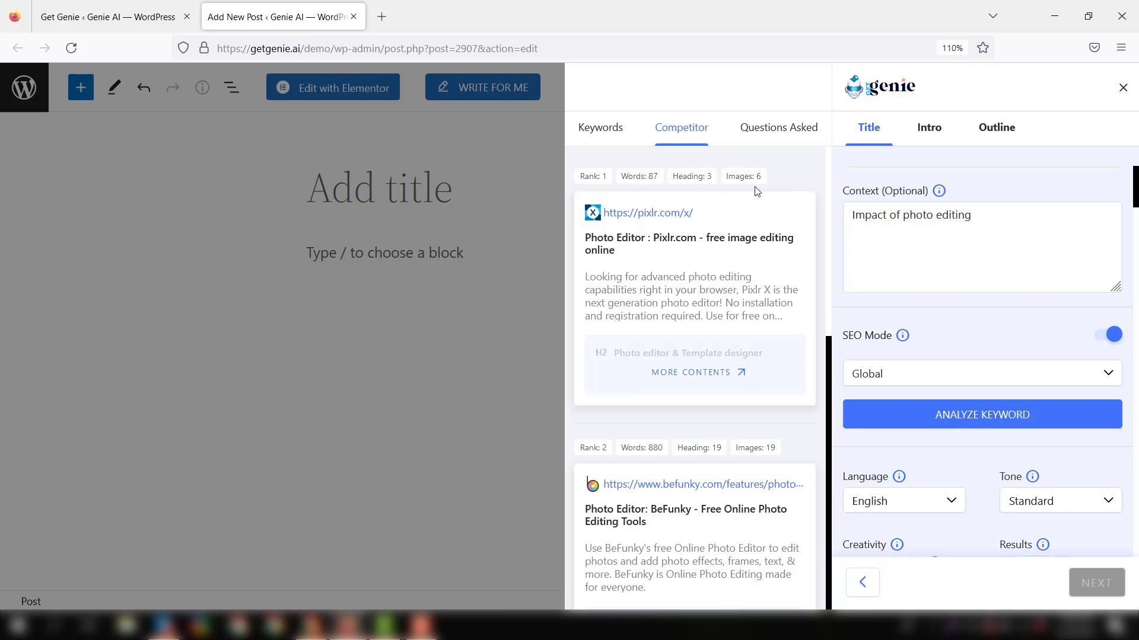
mouse_move(693, 419)
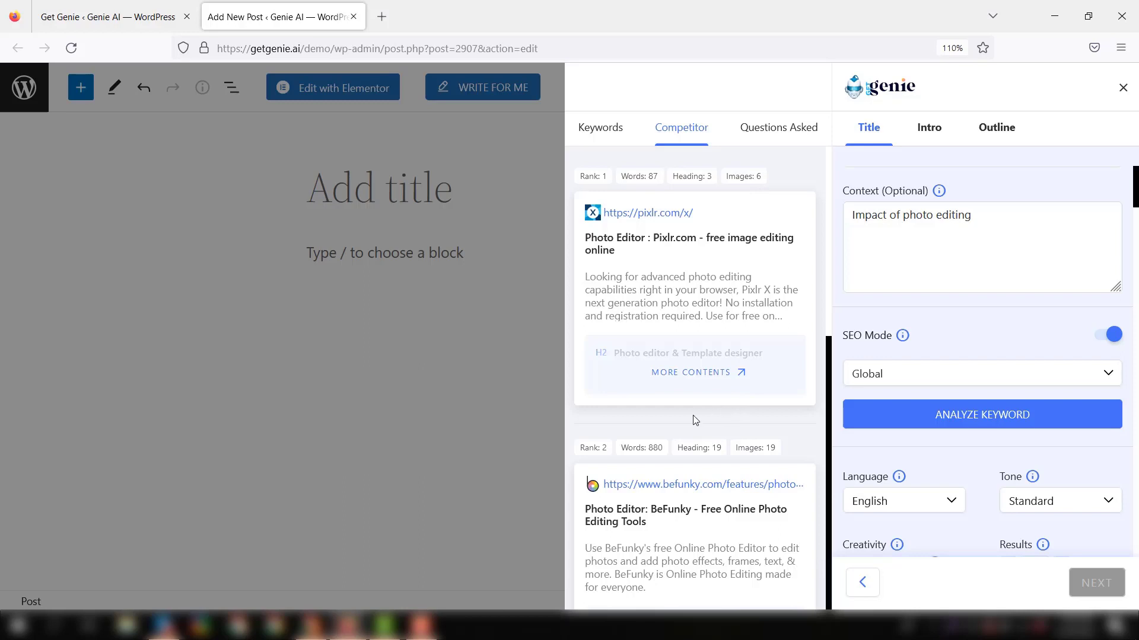
mouse_move(695, 423)
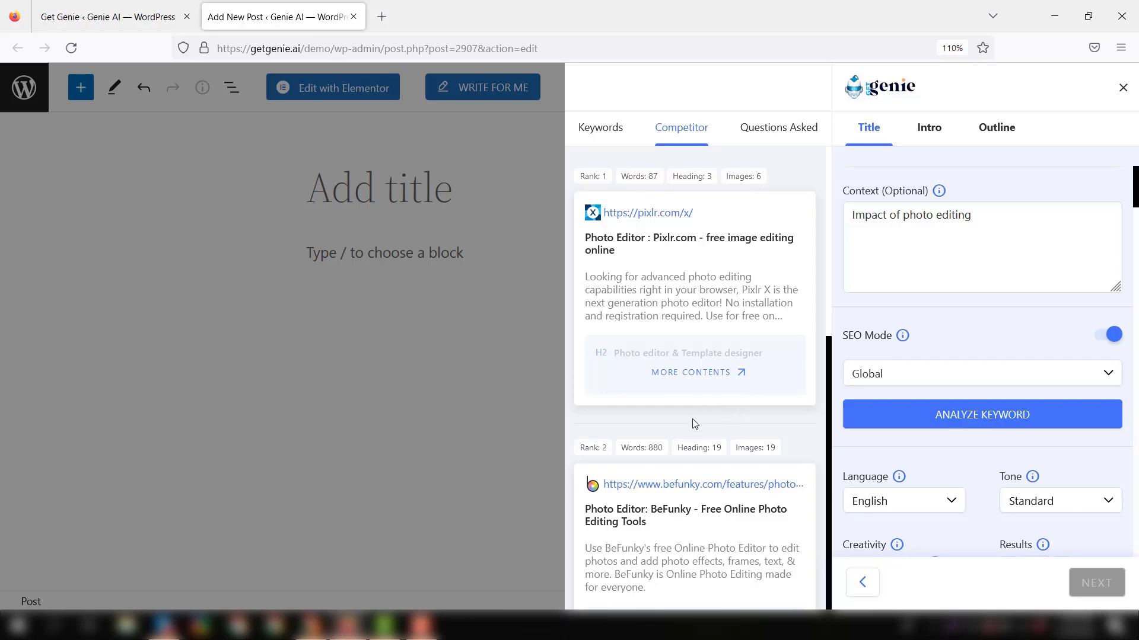
mouse_move(693, 428)
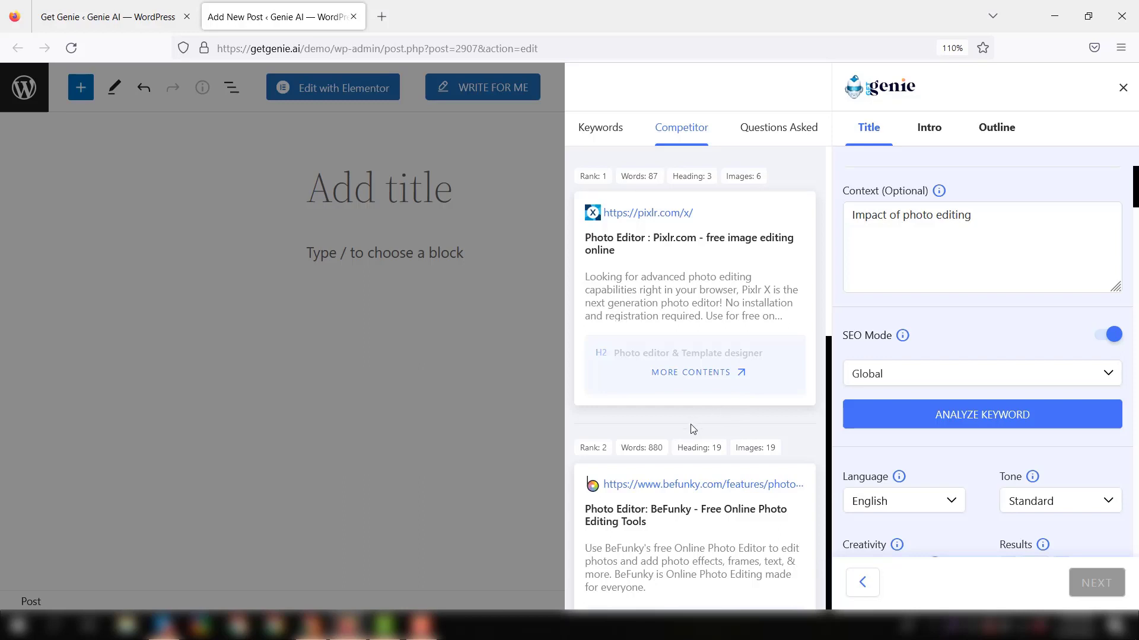
mouse_move(659, 424)
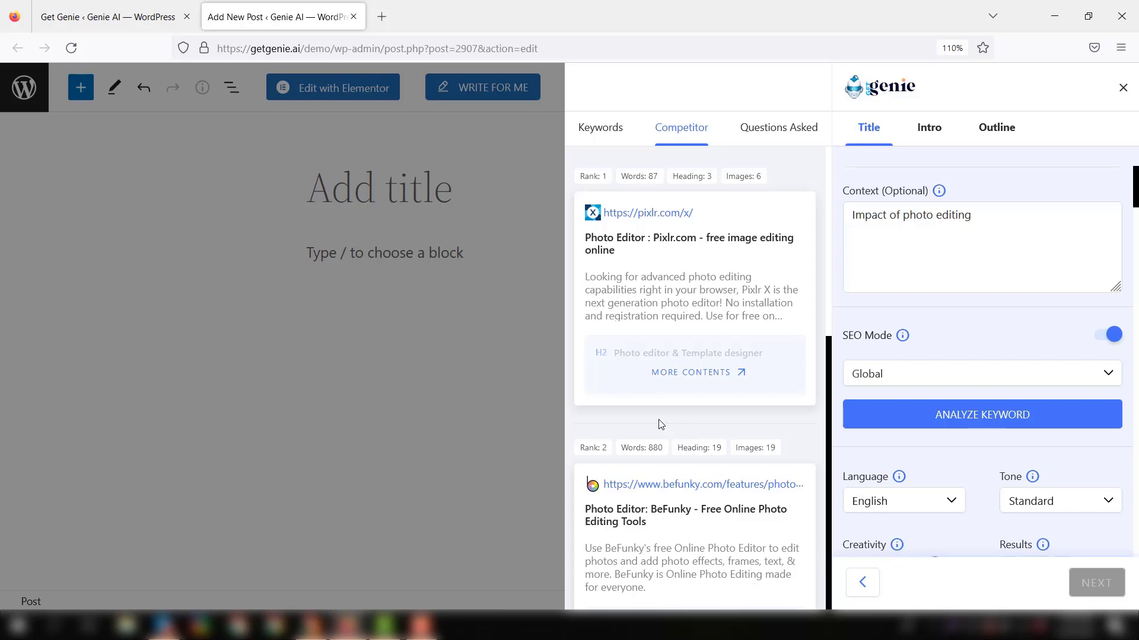
mouse_move(739, 391)
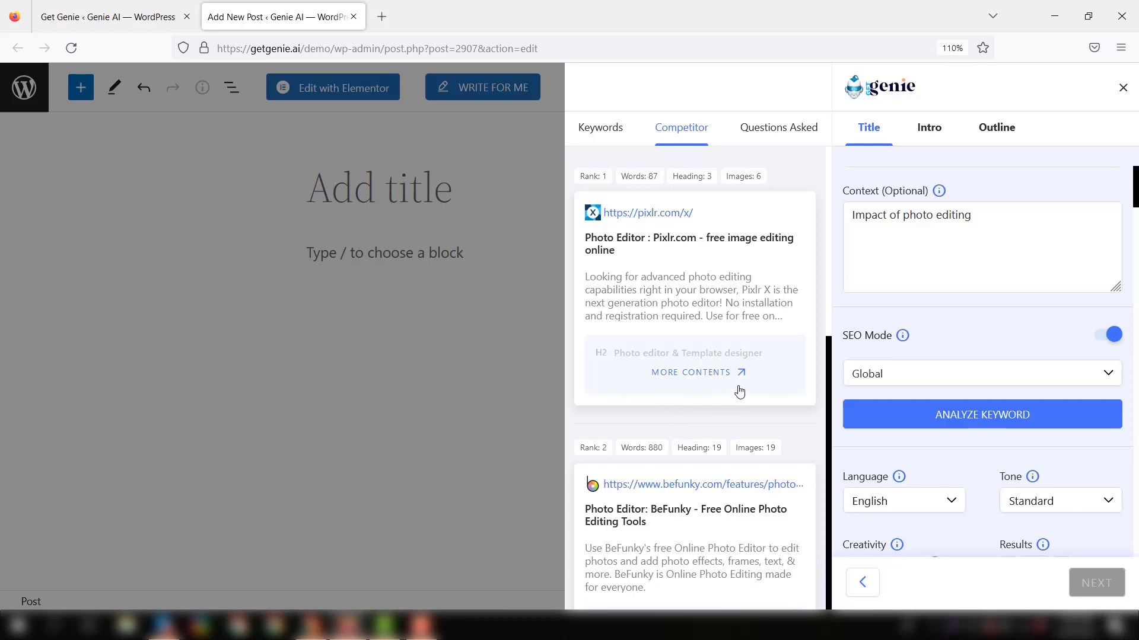
Step: Review Pixlr's headings, expanding Photo editor & Template designer and Latest projects, collapsing Recommended templates
left_click(690, 371)
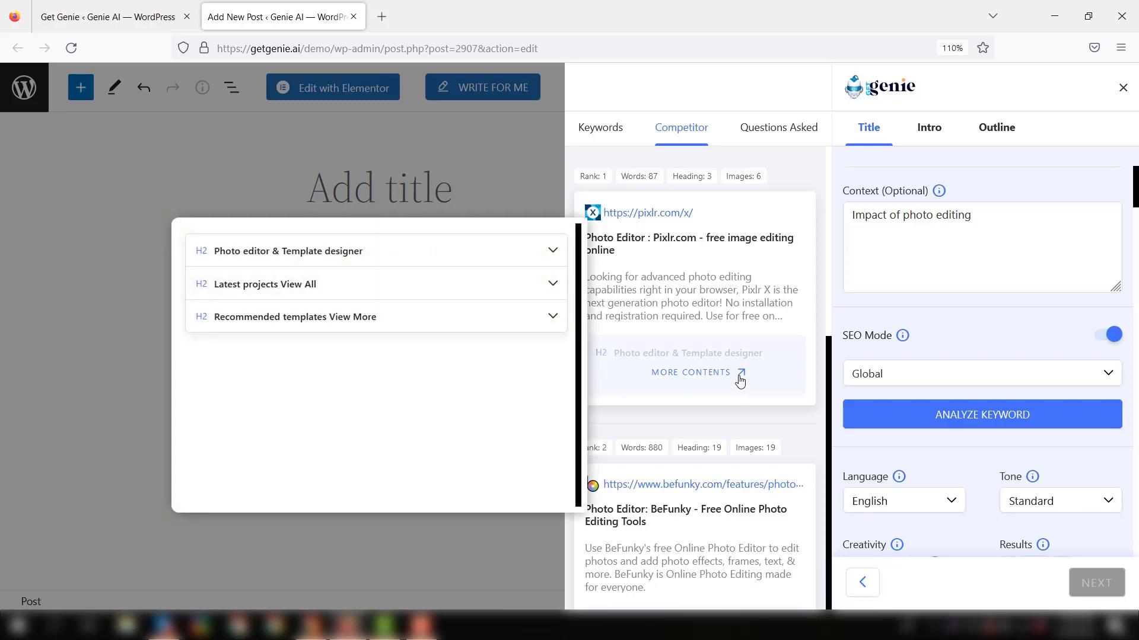
mouse_move(472, 398)
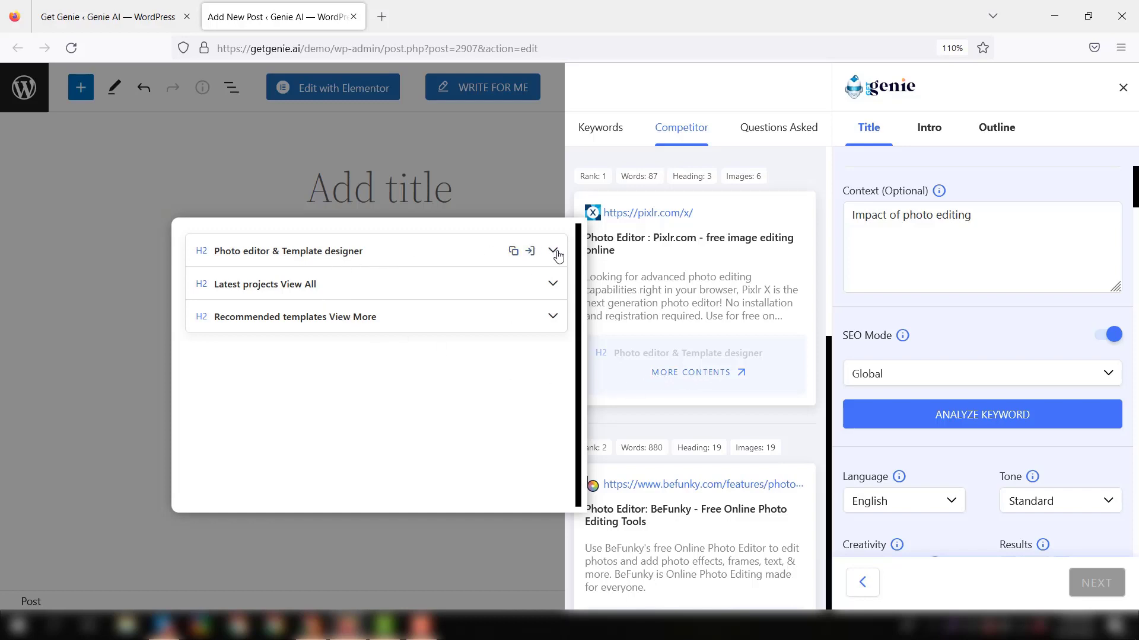
left_click(553, 252)
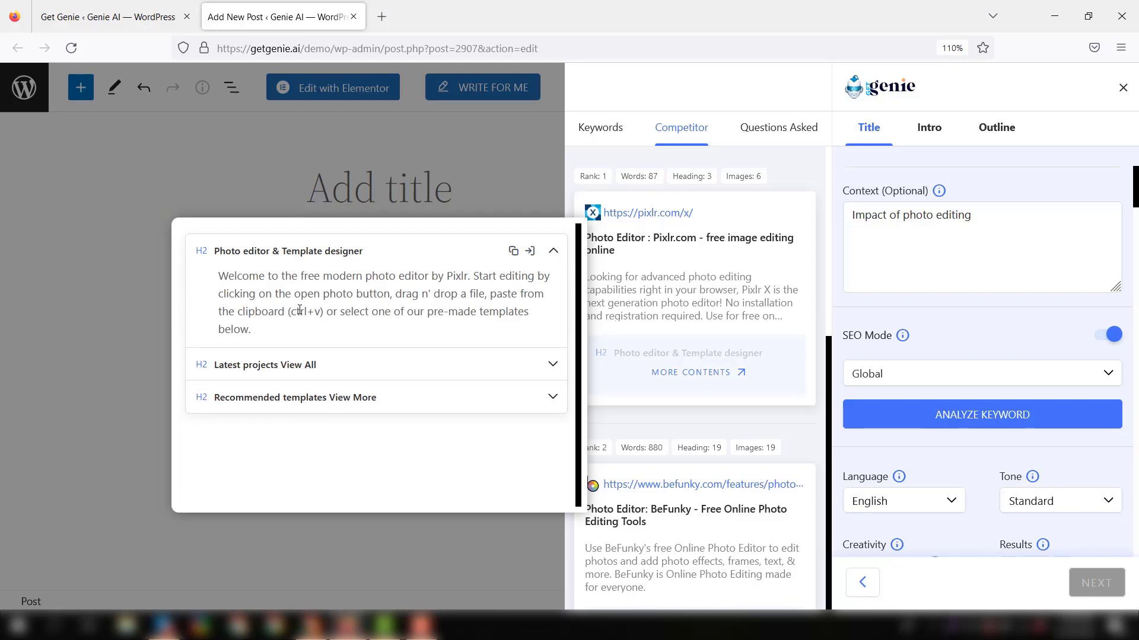
mouse_move(337, 363)
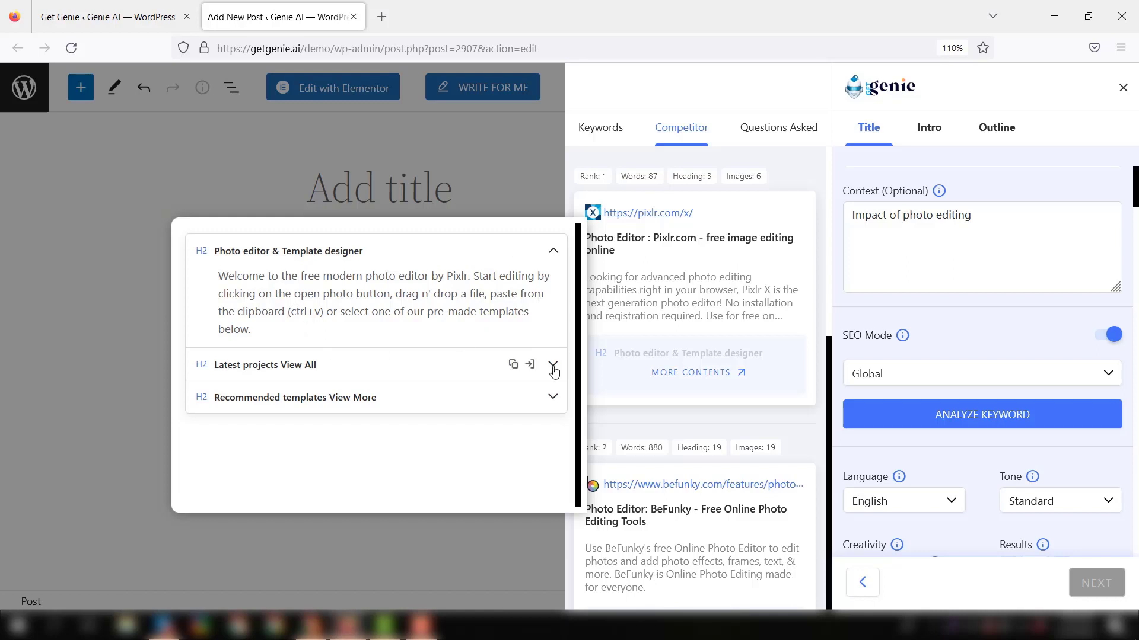
left_click(553, 365)
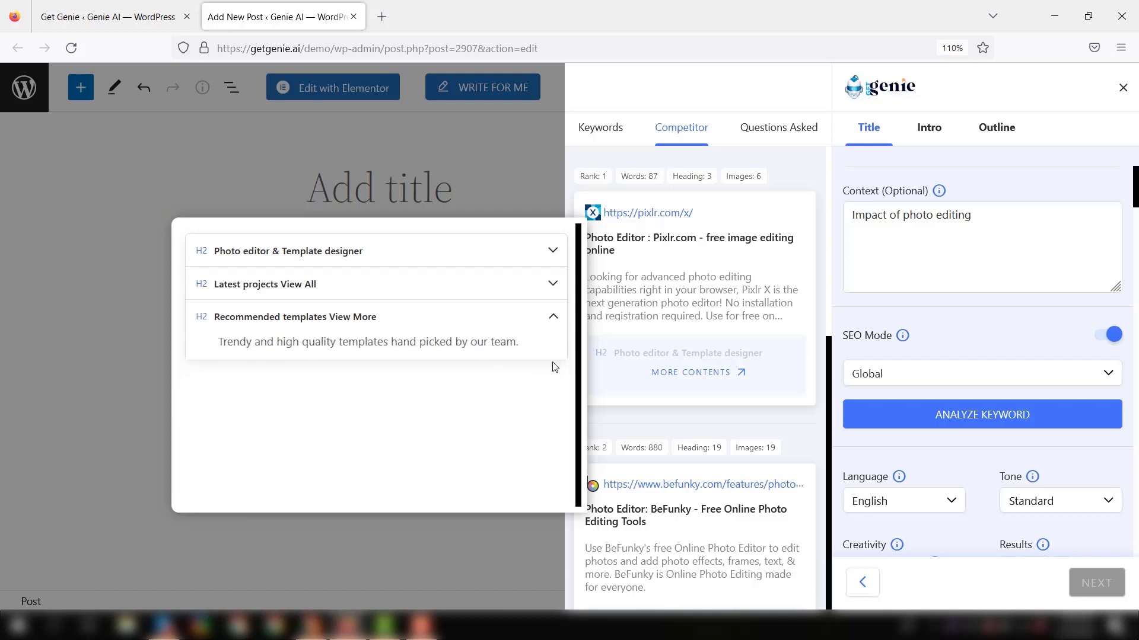
left_click(553, 317)
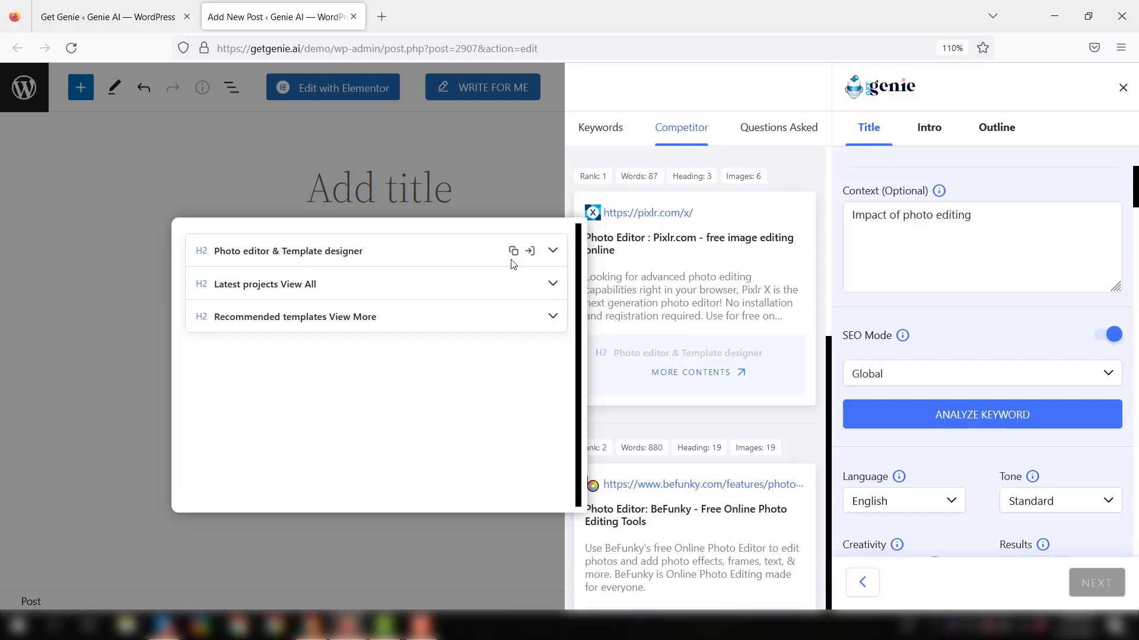
mouse_move(512, 250)
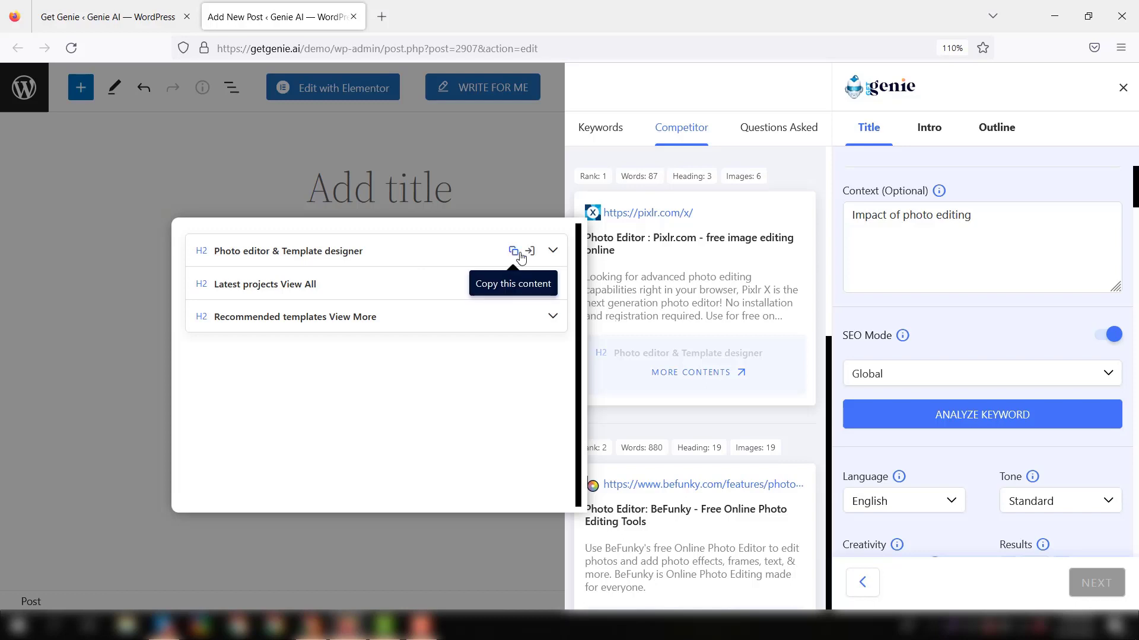
mouse_move(529, 252)
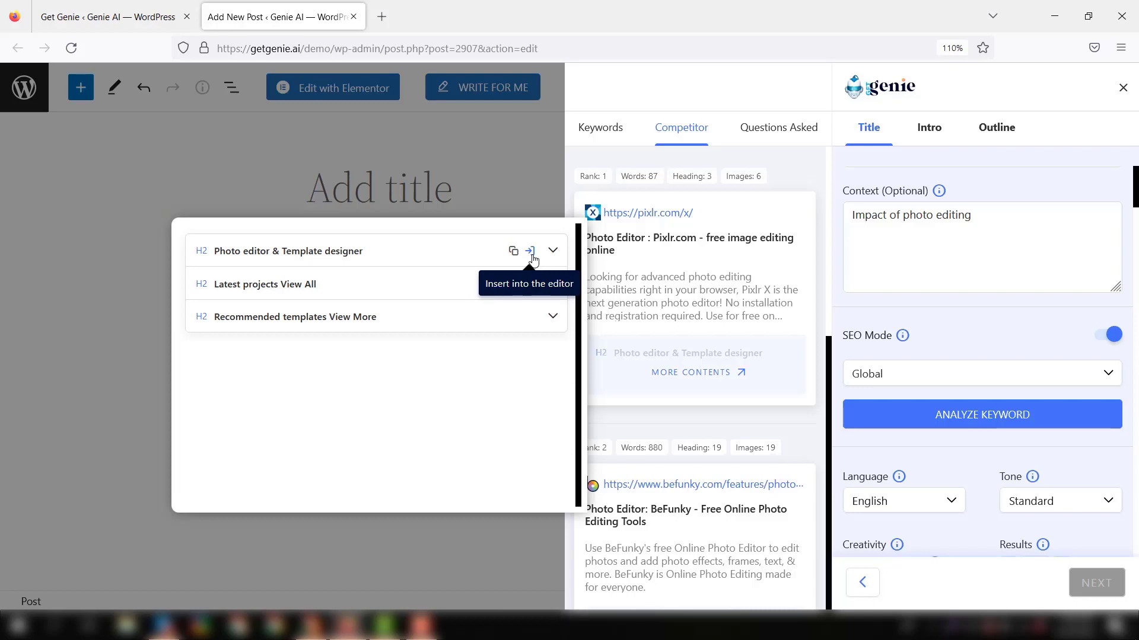
mouse_move(510, 299)
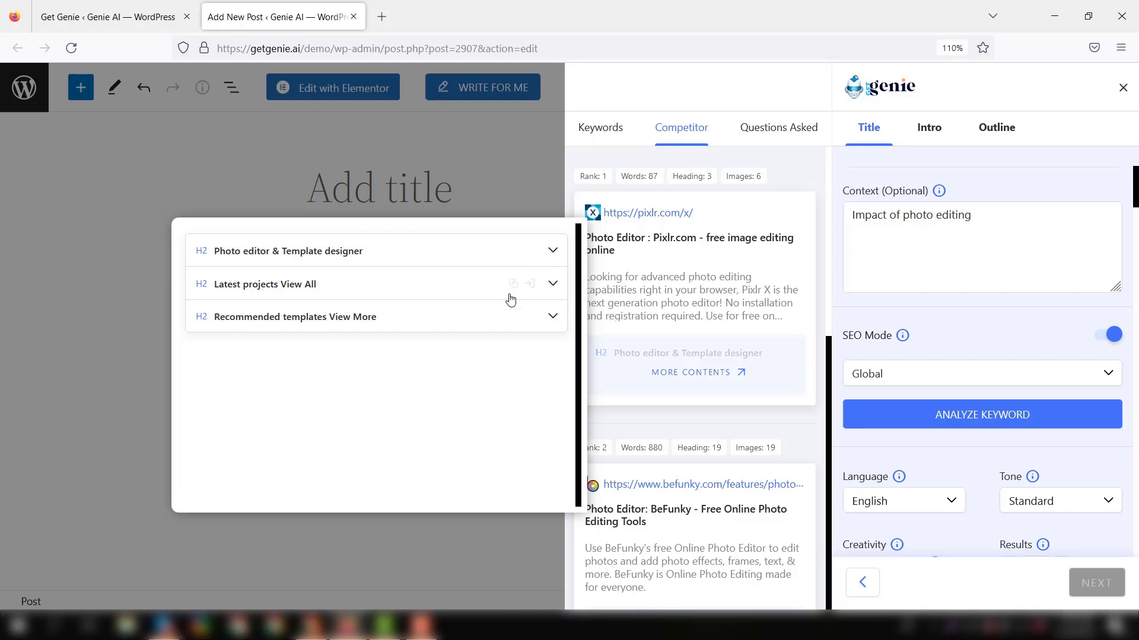
mouse_move(683, 411)
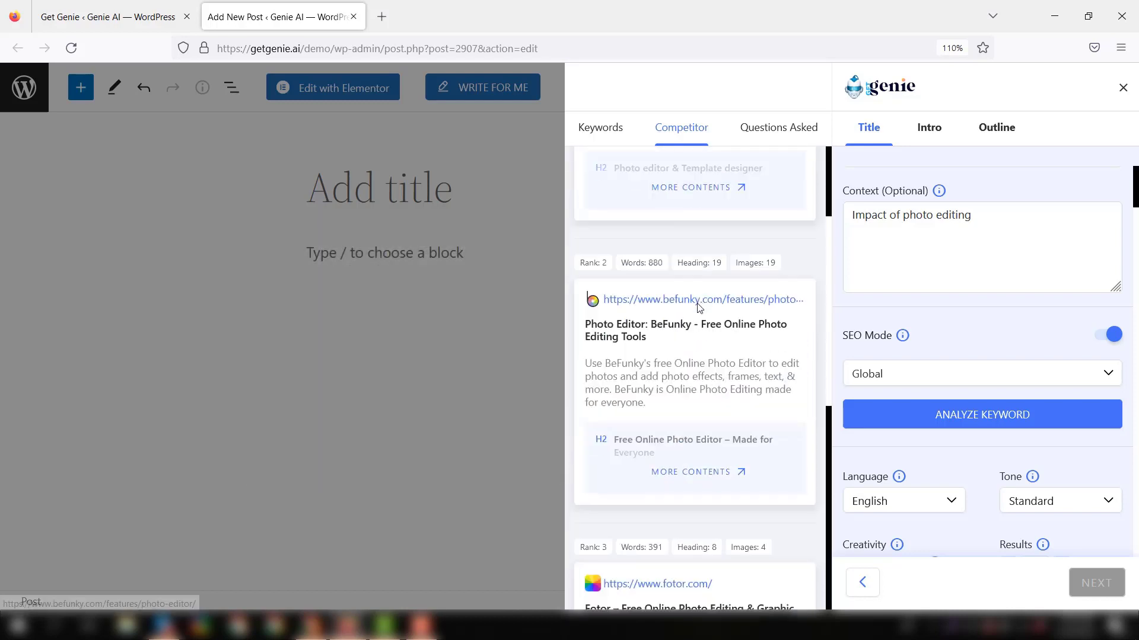
Step: Browse further down the competitor list to the Fotor and Adobe entries
scroll("down", 3)
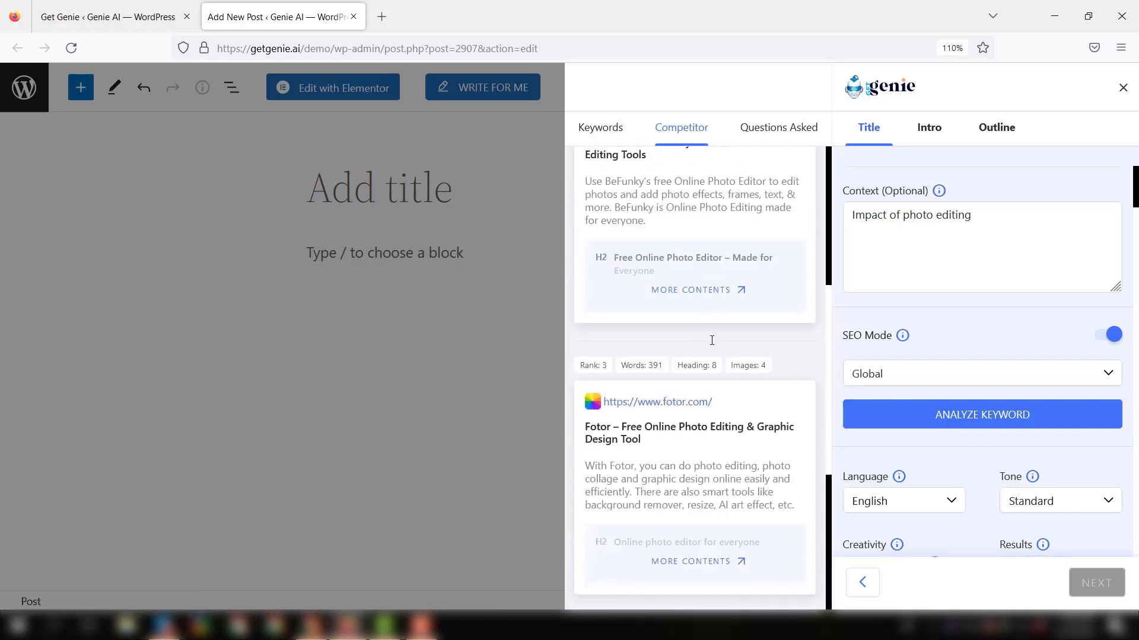
scroll("down", 3)
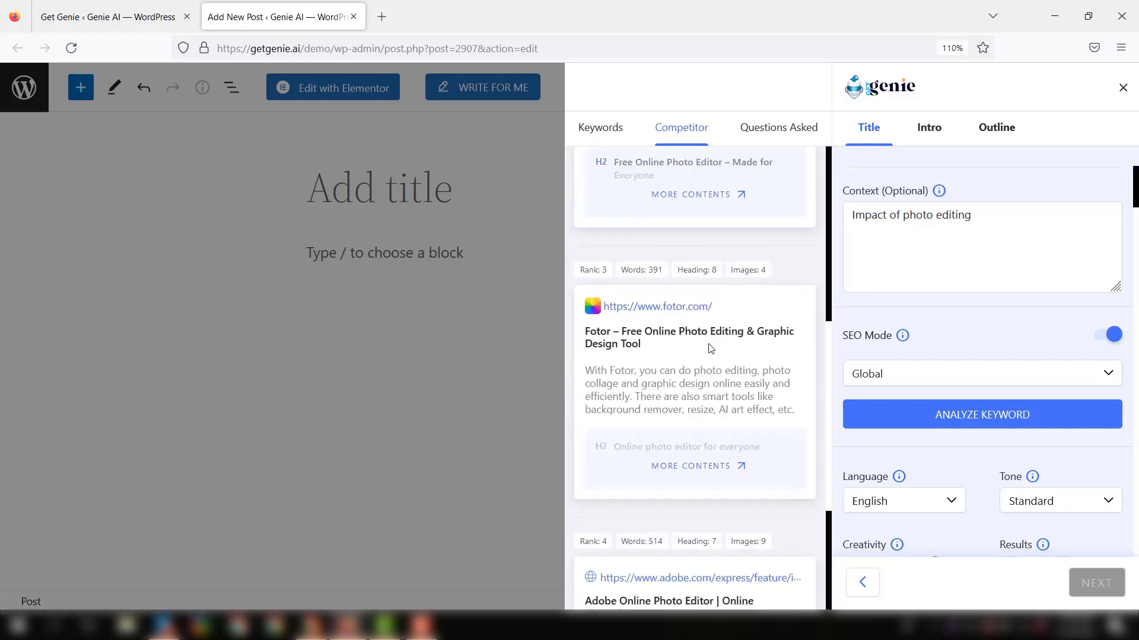